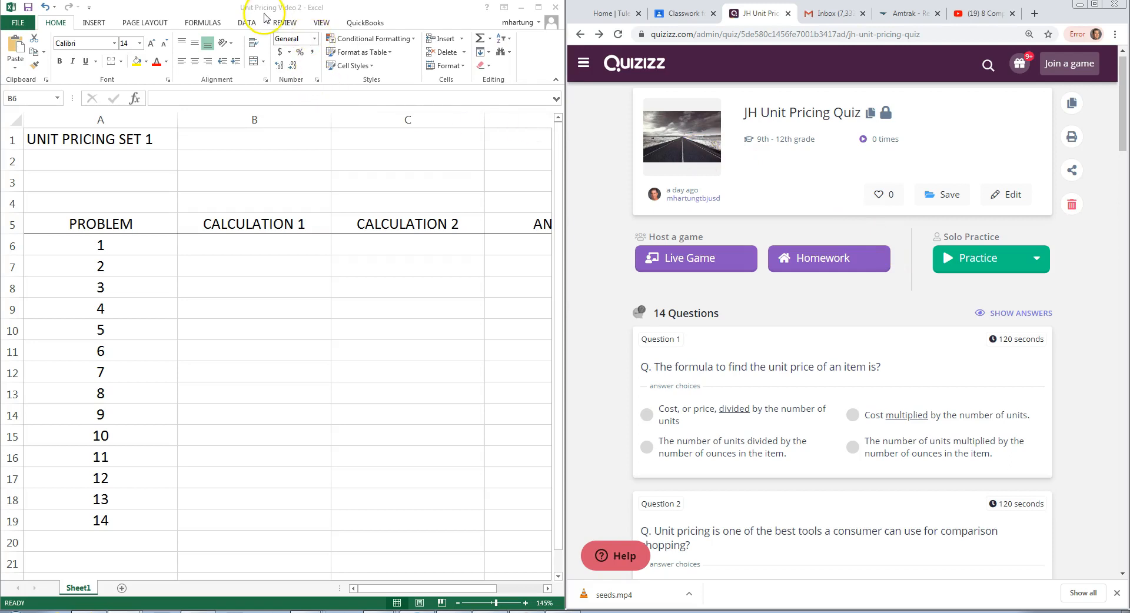
pyautogui.moveTo(305, 16)
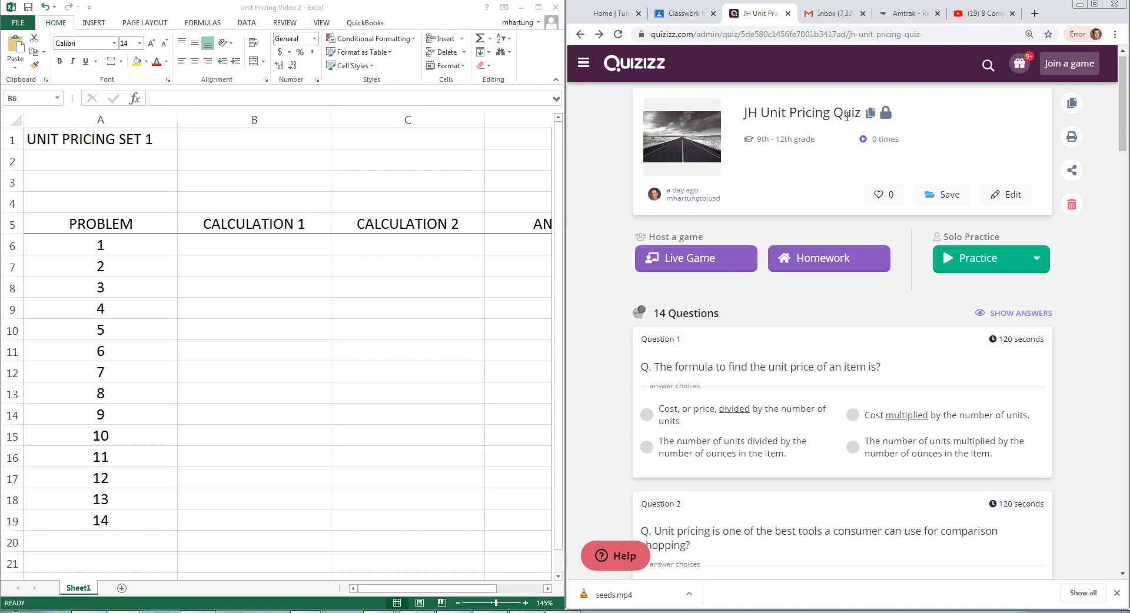
# Type 'Price divided by units' into problem 1's answer cell D6.
pyautogui.click(254, 245)
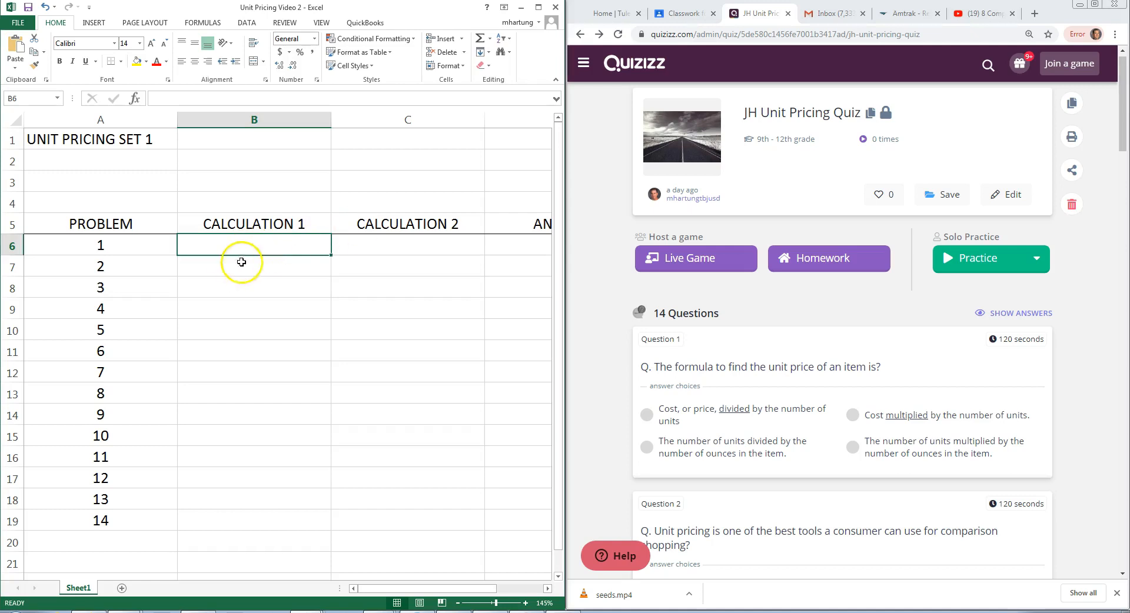
pyautogui.moveTo(730, 312)
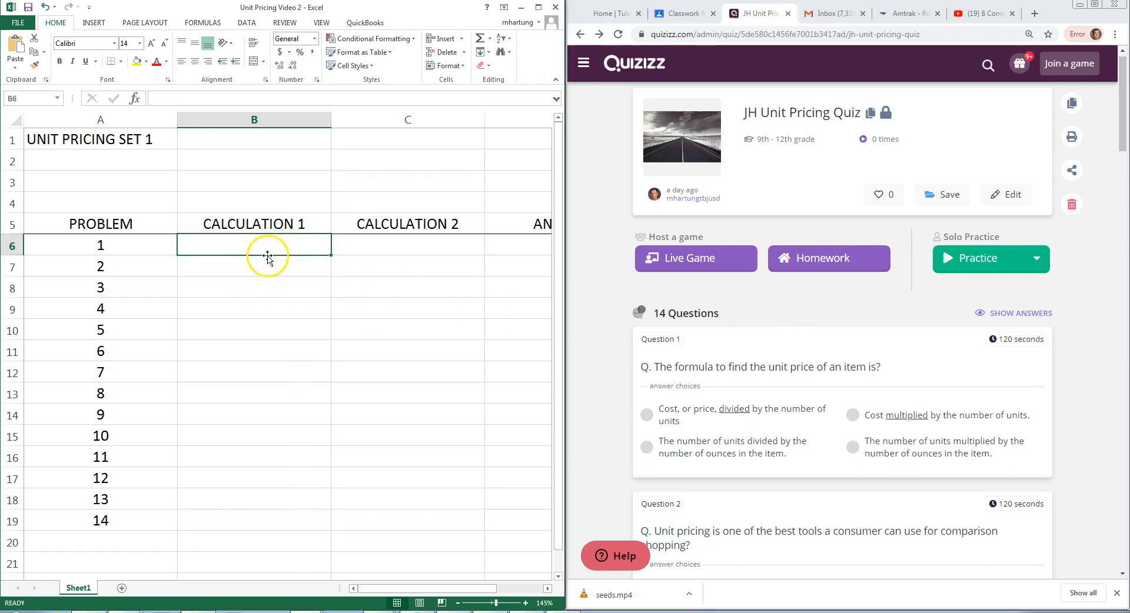
pyautogui.click(407, 245)
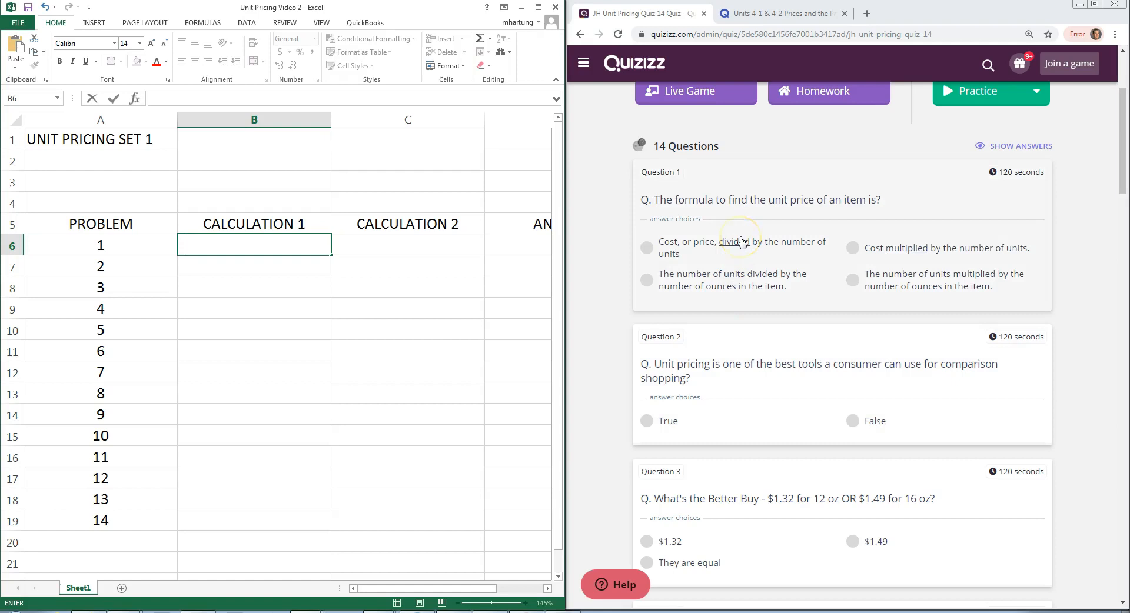
pyautogui.moveTo(779, 228)
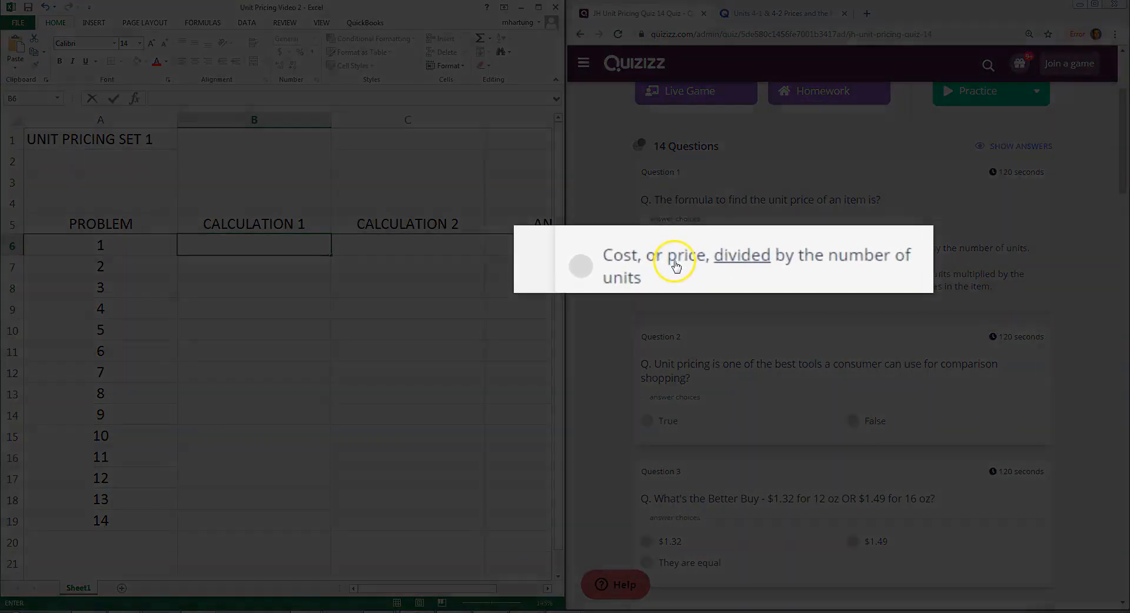
pyautogui.moveTo(654, 262)
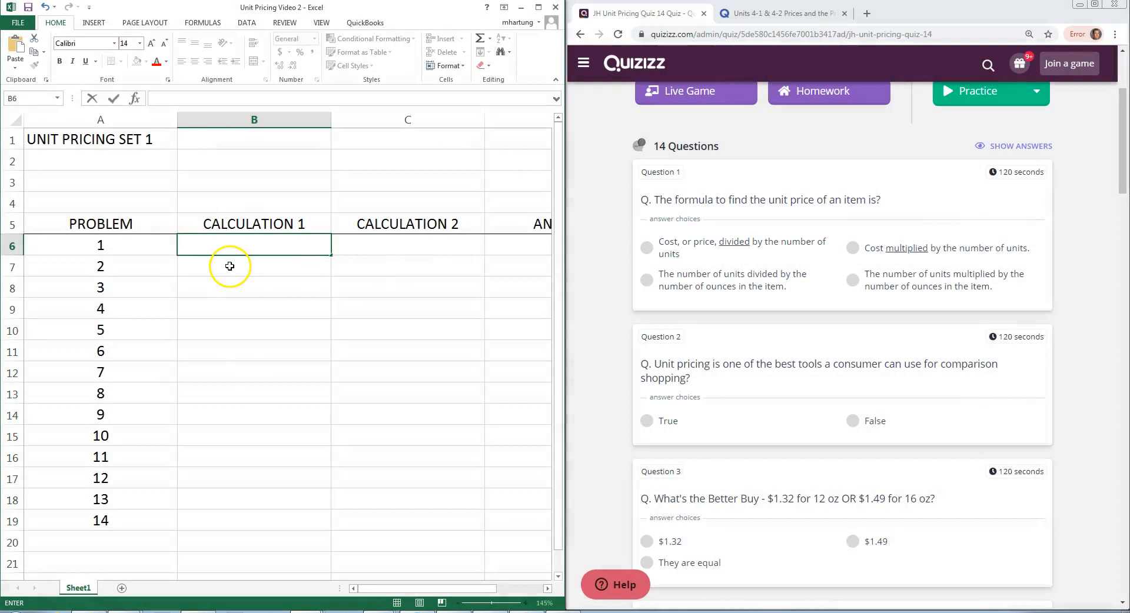
pyautogui.click(516, 250)
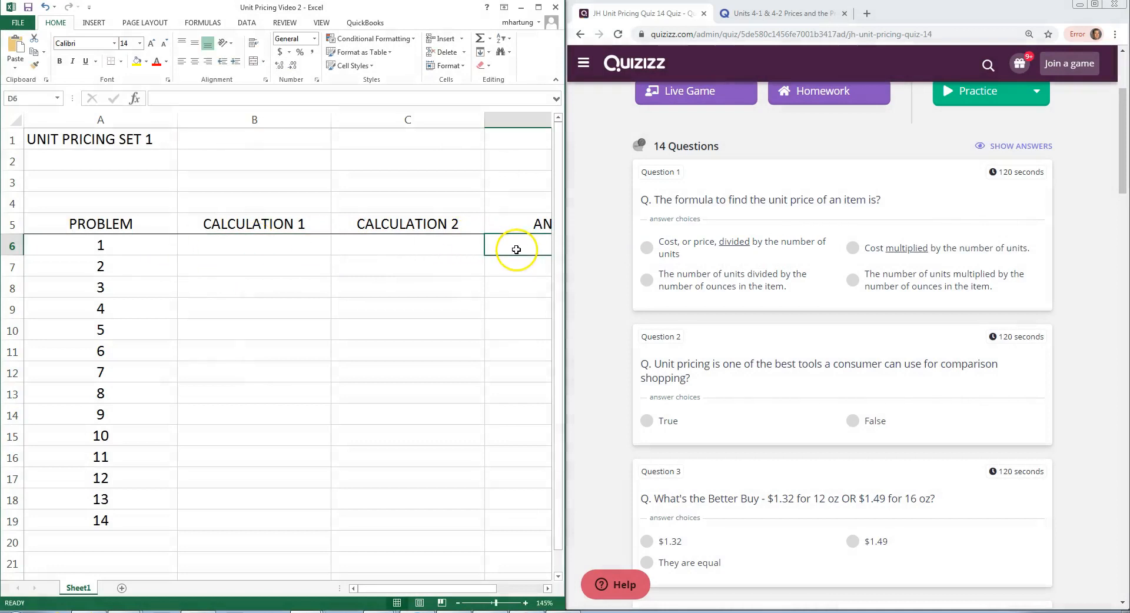
pyautogui.hscroll(3)
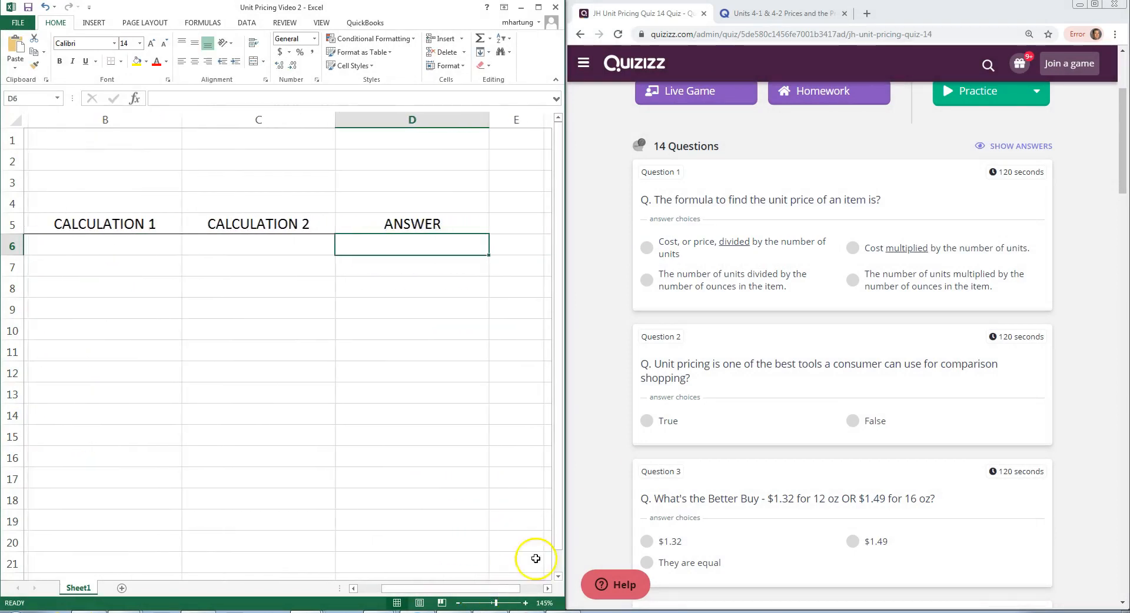
pyautogui.write('P')
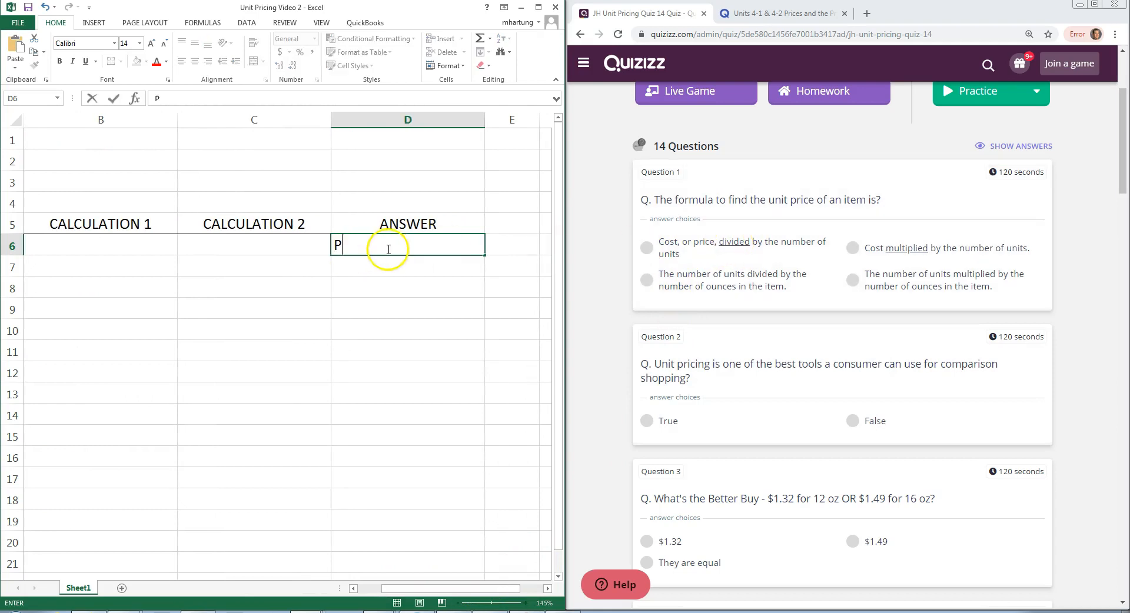
pyautogui.write('rice')
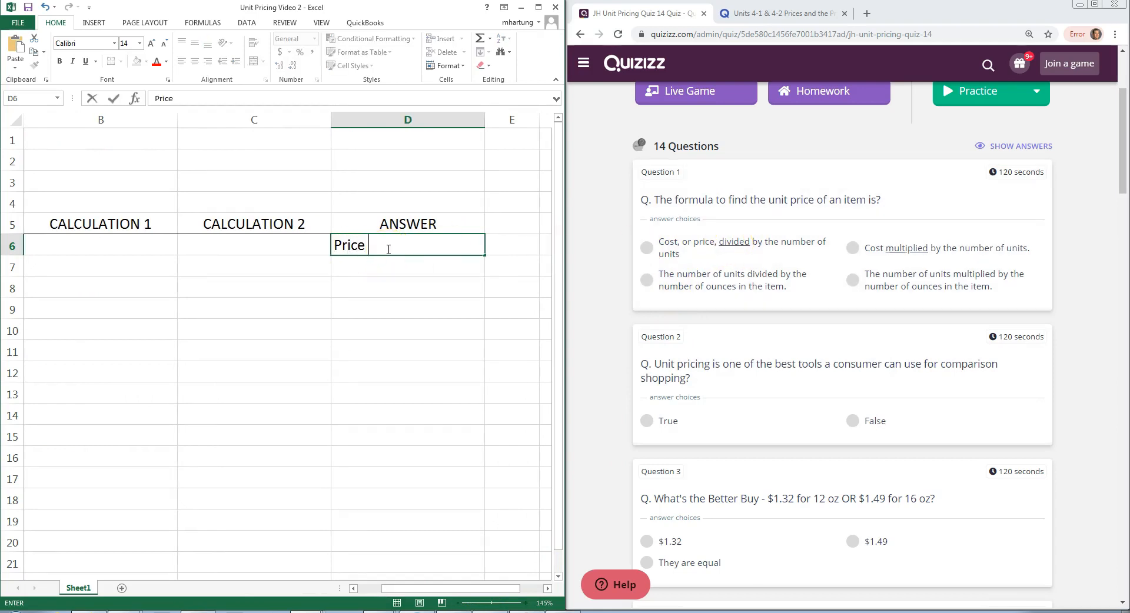
pyautogui.write('divided')
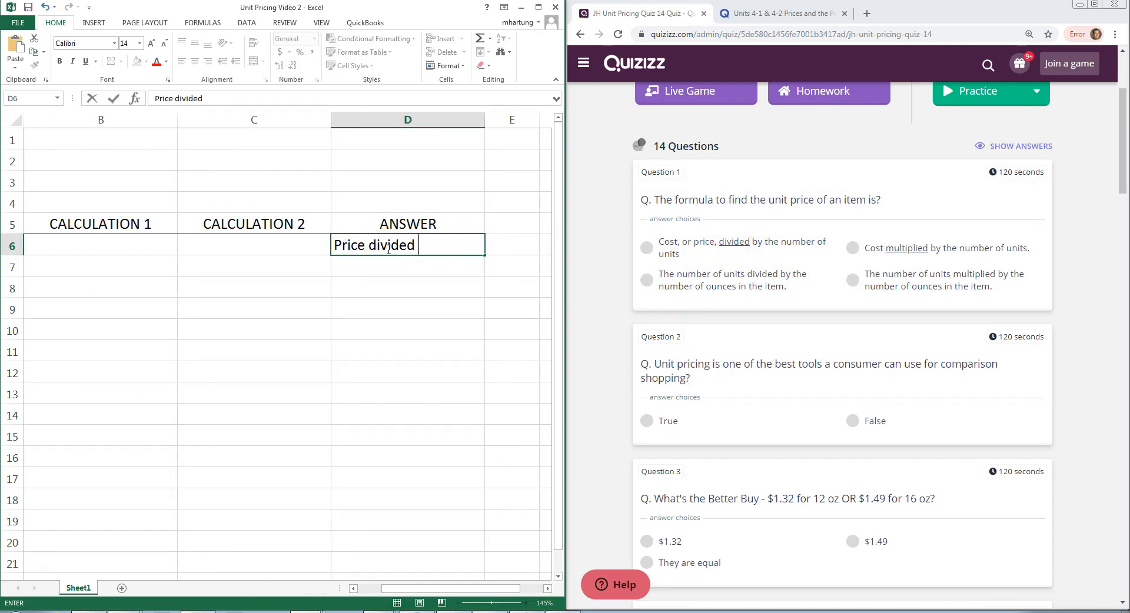
pyautogui.write('by units')
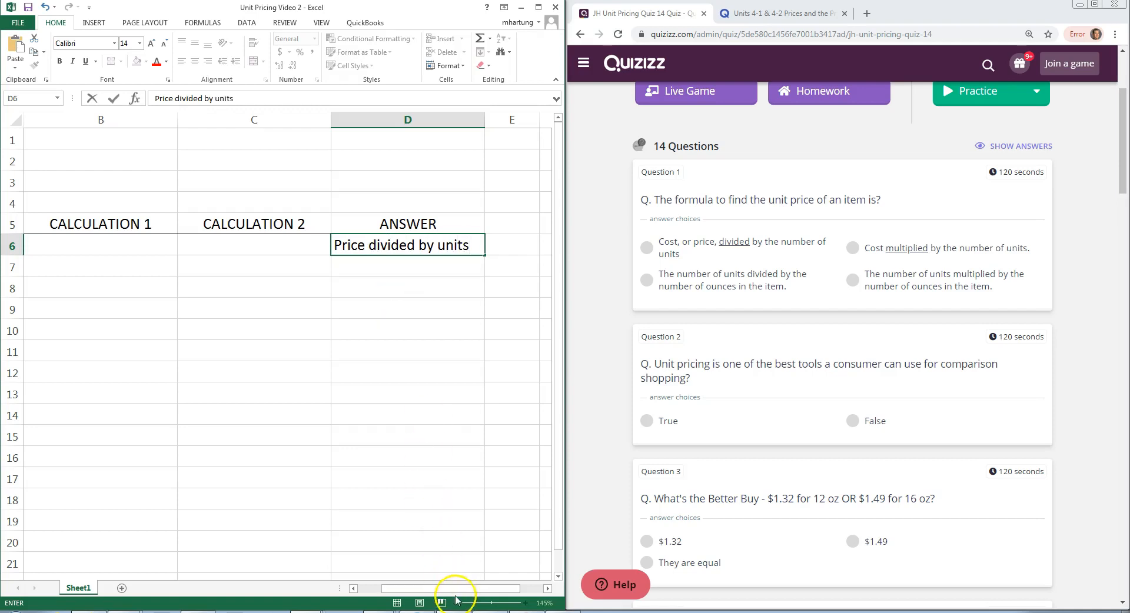
pyautogui.hscroll(-3)
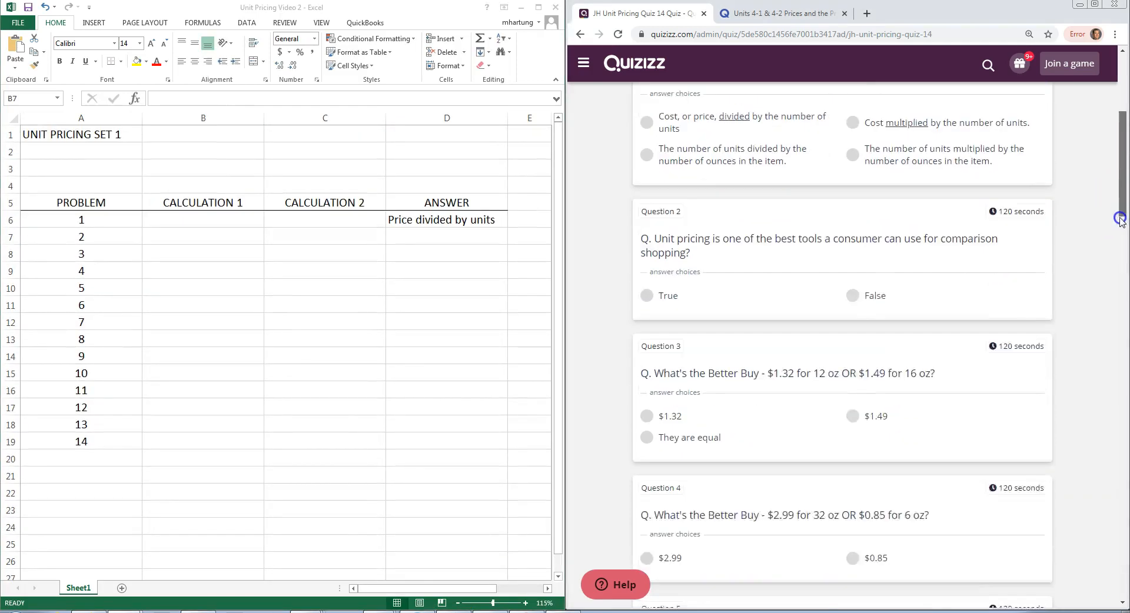
# Enter True in D7 as problem 2's answer, then move to B8.
pyautogui.scroll(-3)
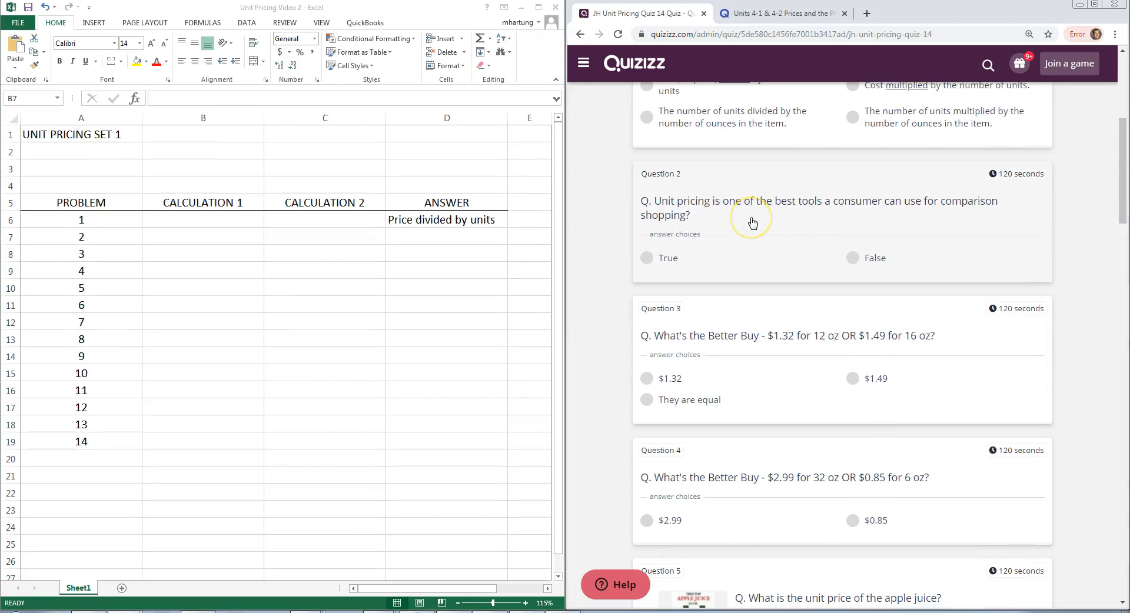
pyautogui.moveTo(925, 210)
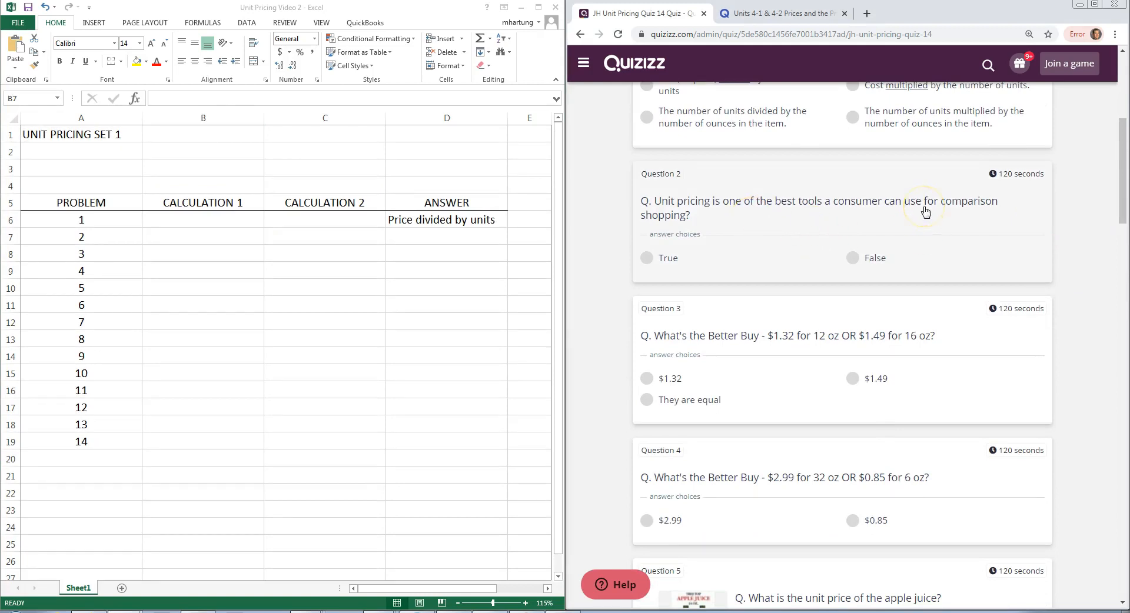
pyautogui.moveTo(771, 227)
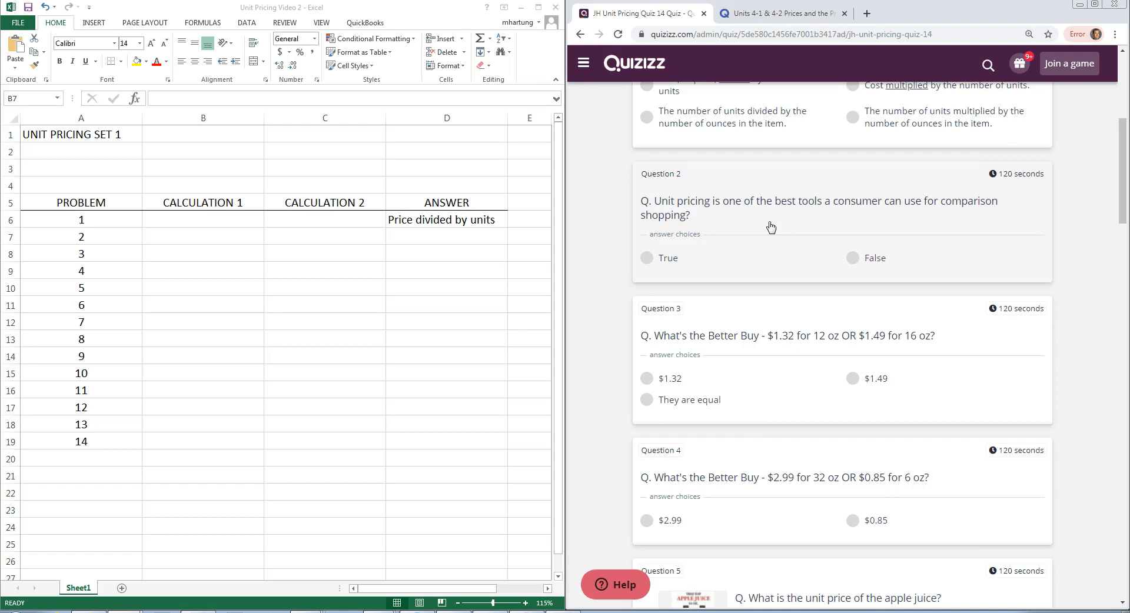
pyautogui.moveTo(829, 212)
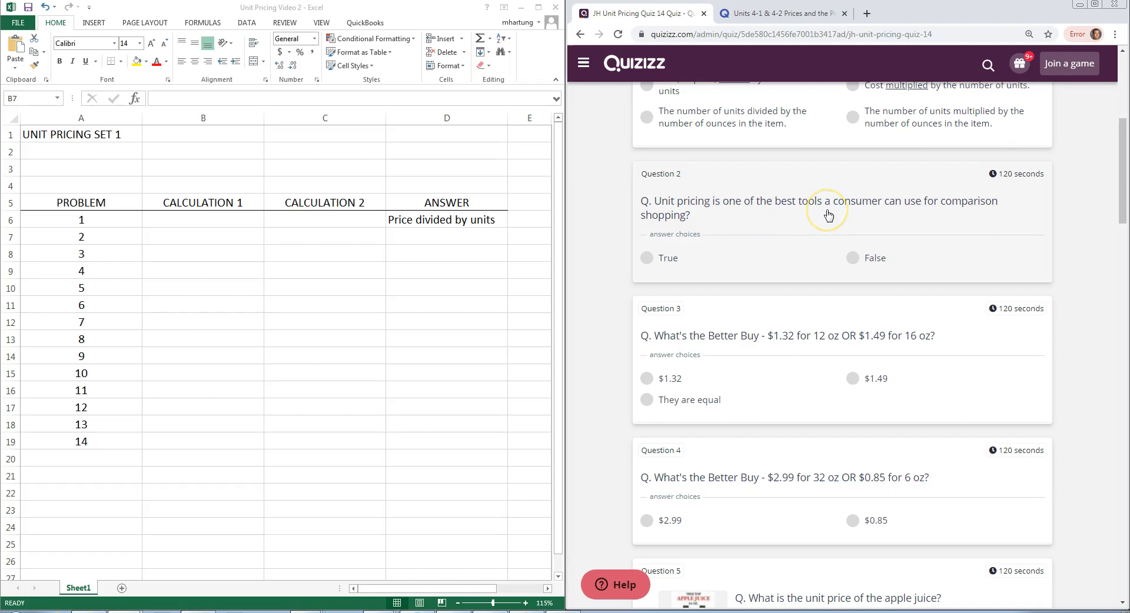
pyautogui.click(203, 237)
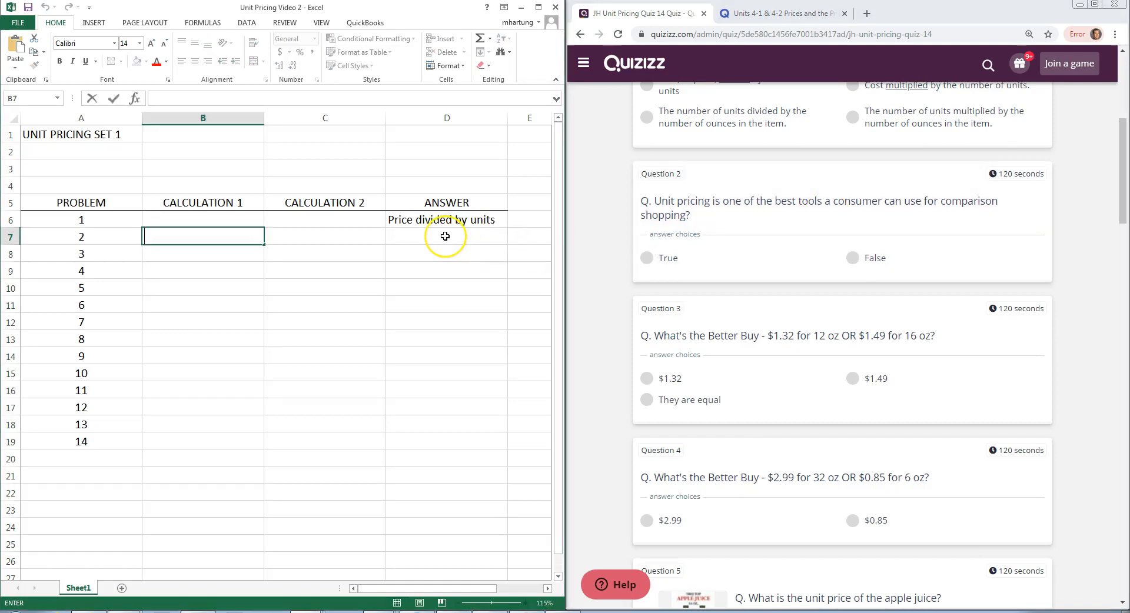
pyautogui.click(446, 236)
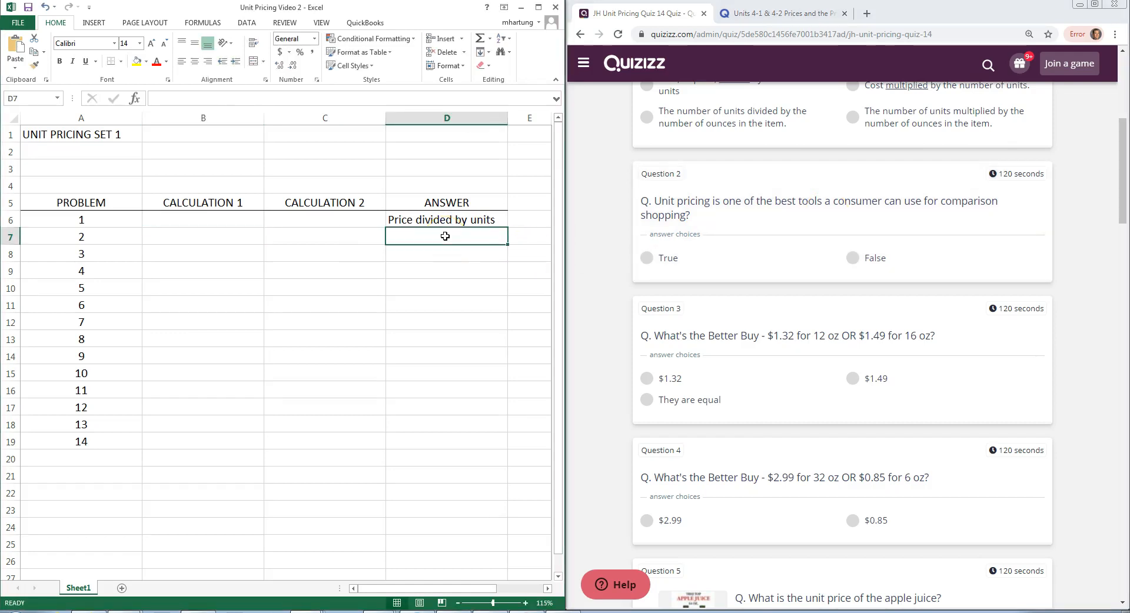
pyautogui.write('True')
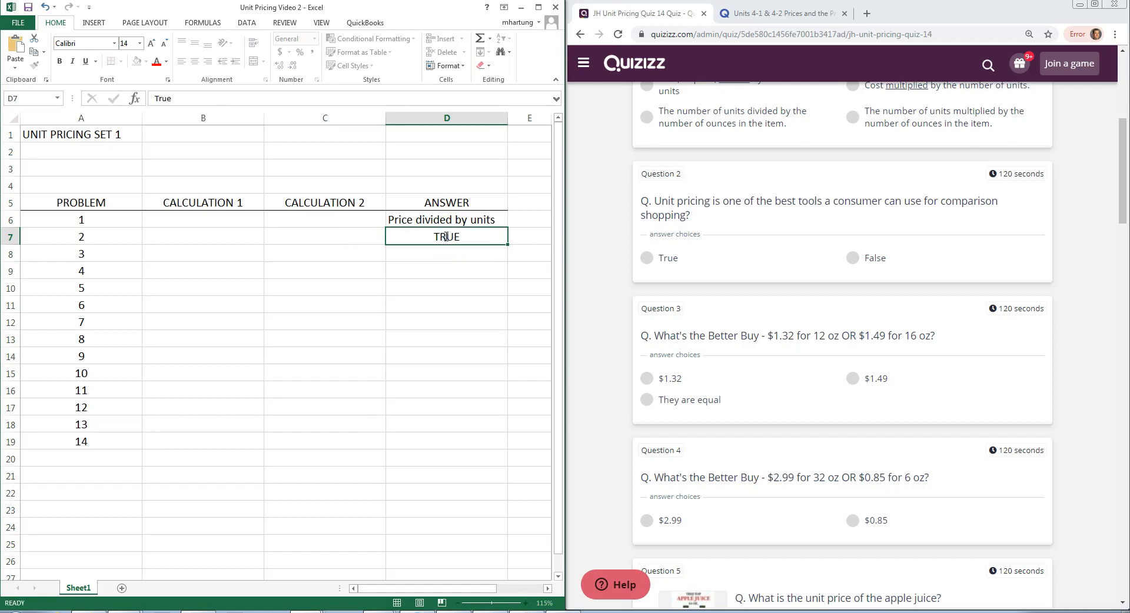
pyautogui.click(202, 254)
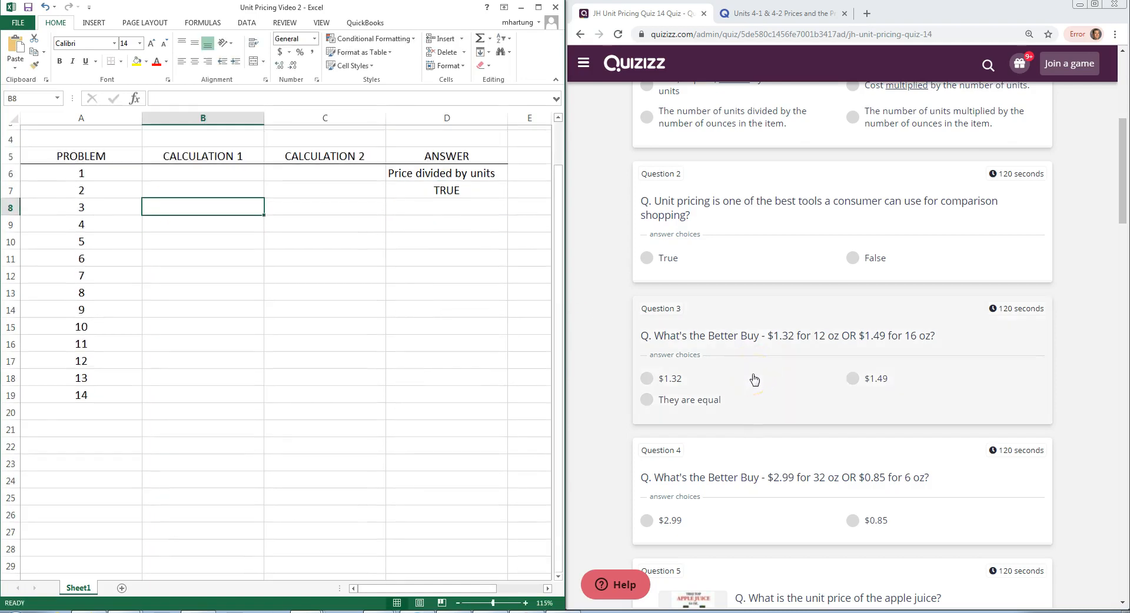
pyautogui.scroll(-3)
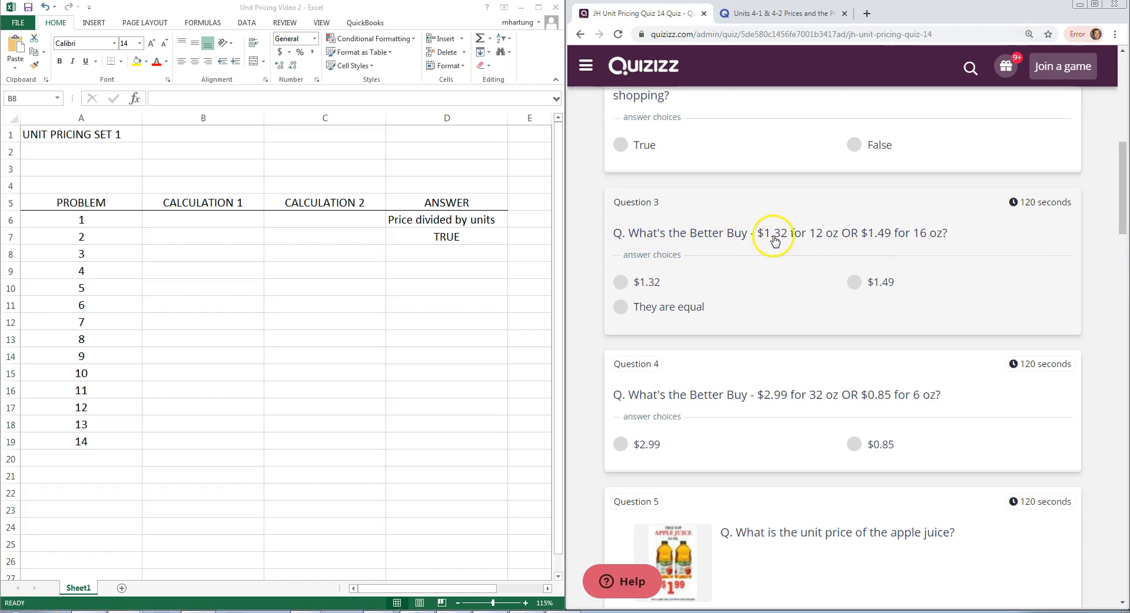
pyautogui.moveTo(778, 214)
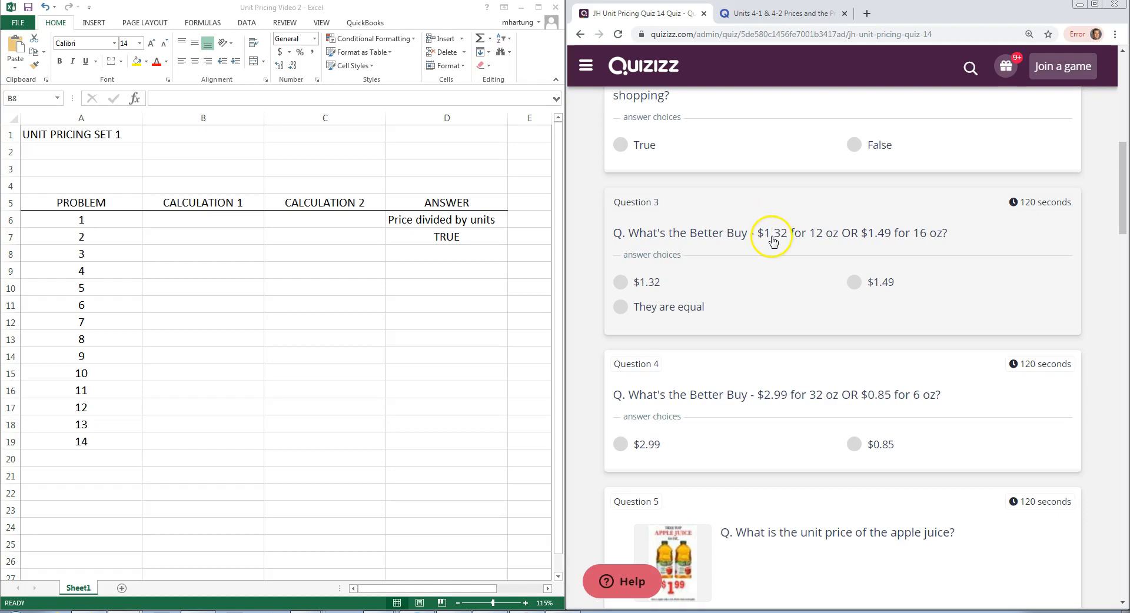
pyautogui.moveTo(777, 238)
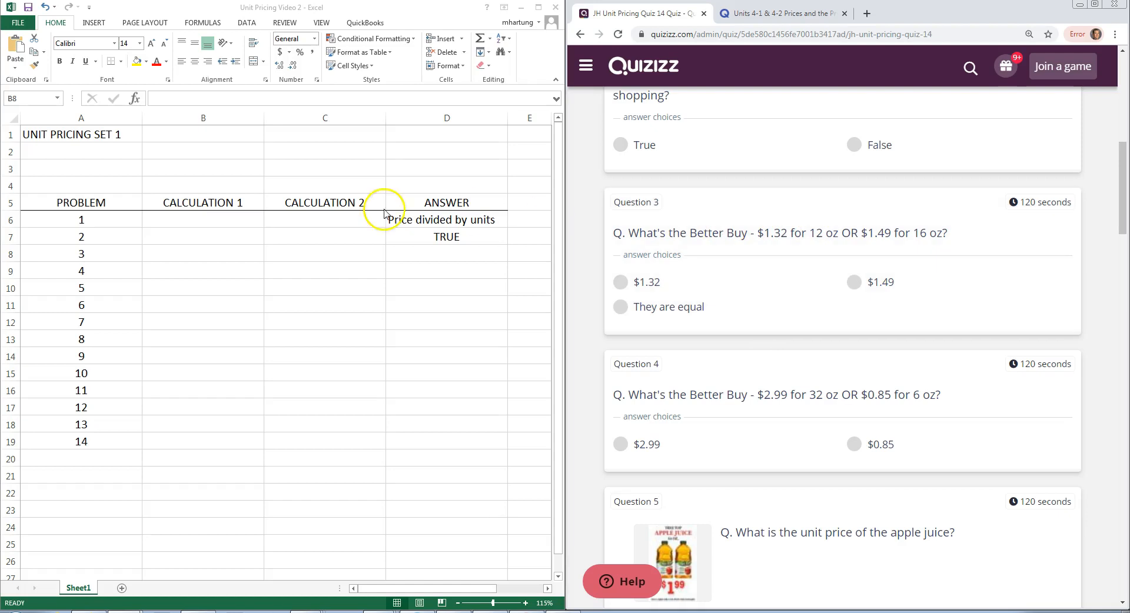
# Enter =1.32/12 in B8 for problem 3's first calculation.
pyautogui.click(203, 253)
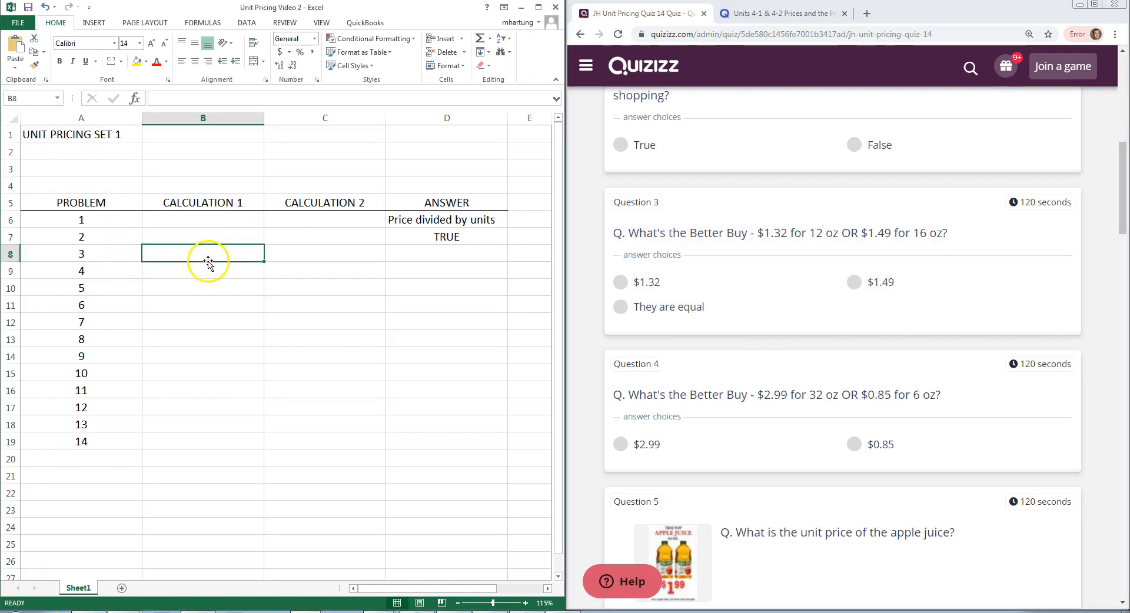
pyautogui.write('=')
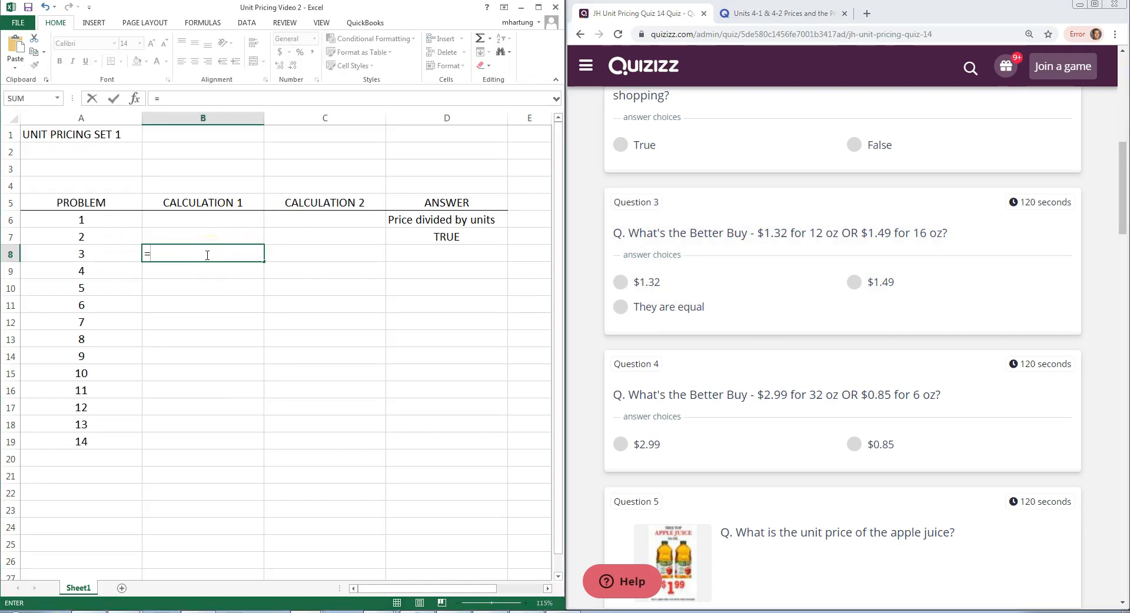
pyautogui.write('1')
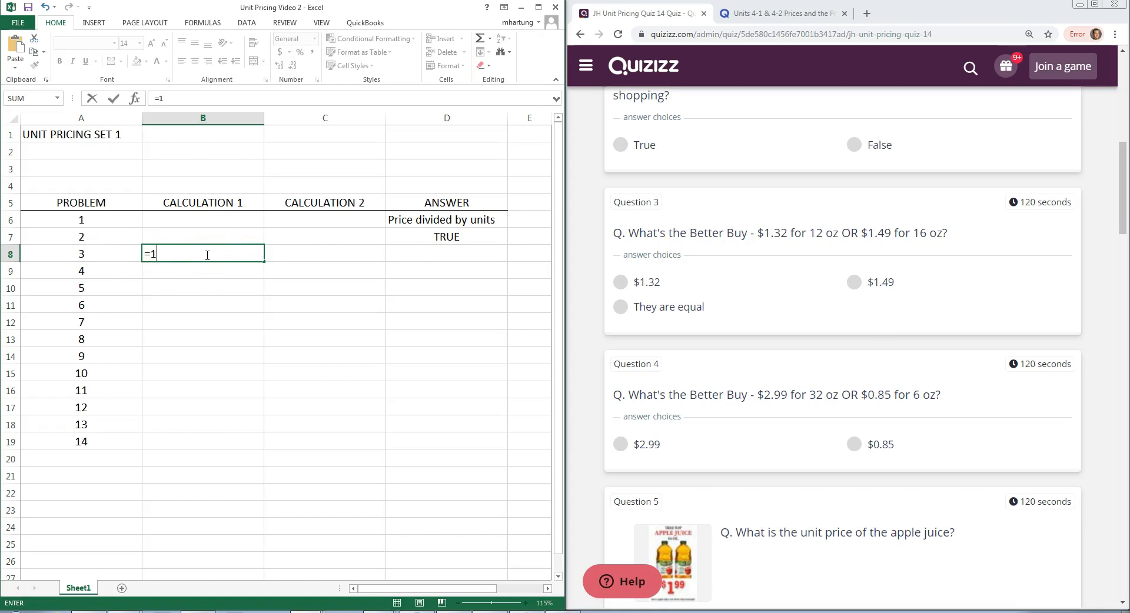
pyautogui.write('.32')
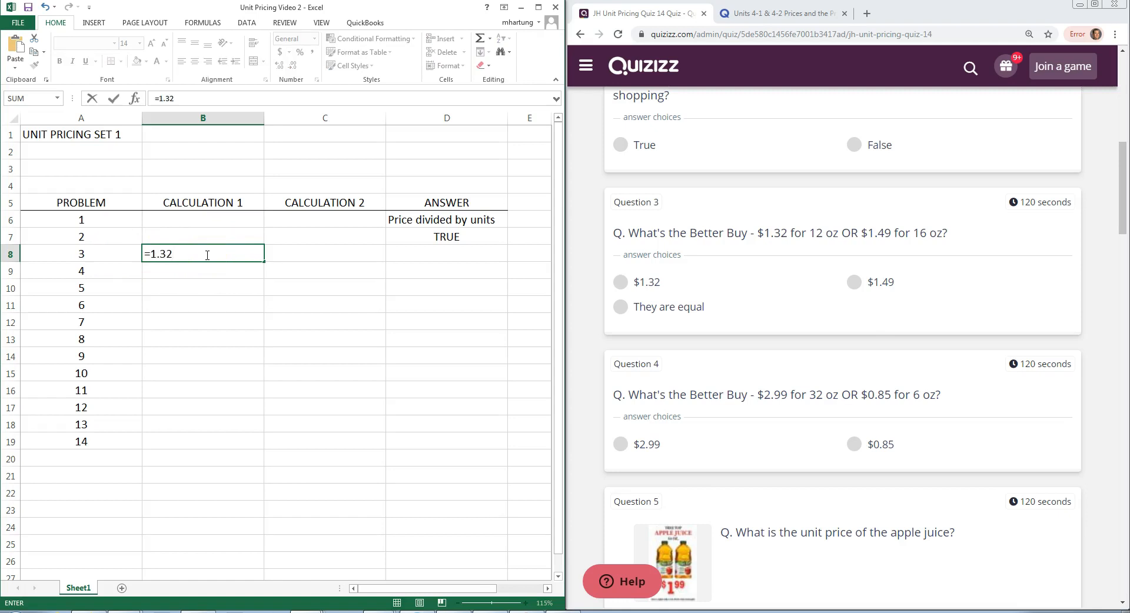
pyautogui.write('/')
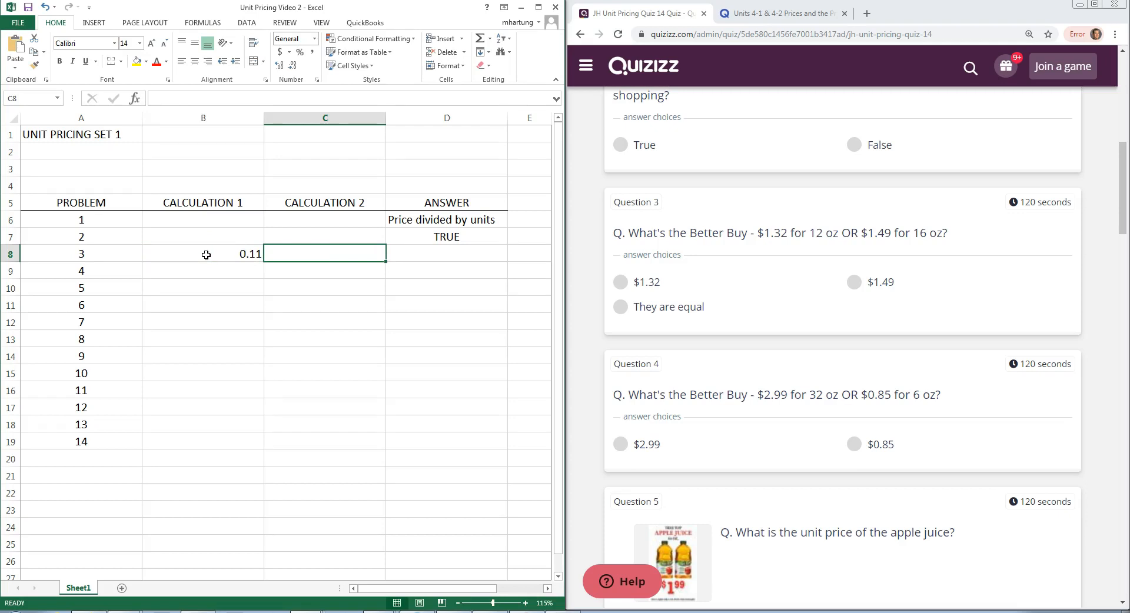
# Enter =1.49/16 in C8 and reduce its decimals to show 0.09.
pyautogui.write('=1')
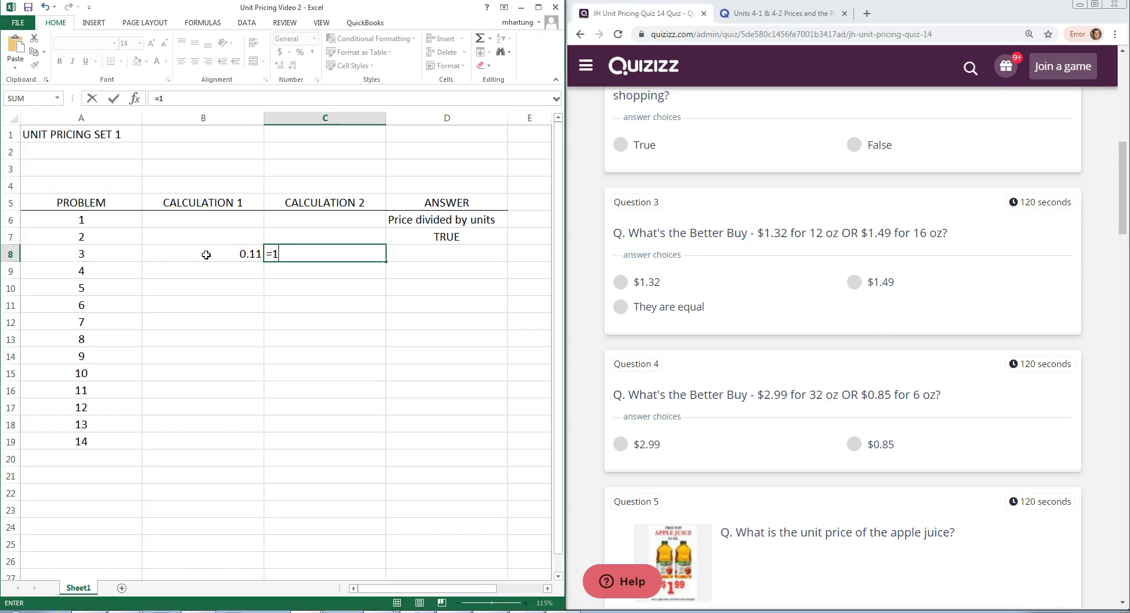
pyautogui.write('.49')
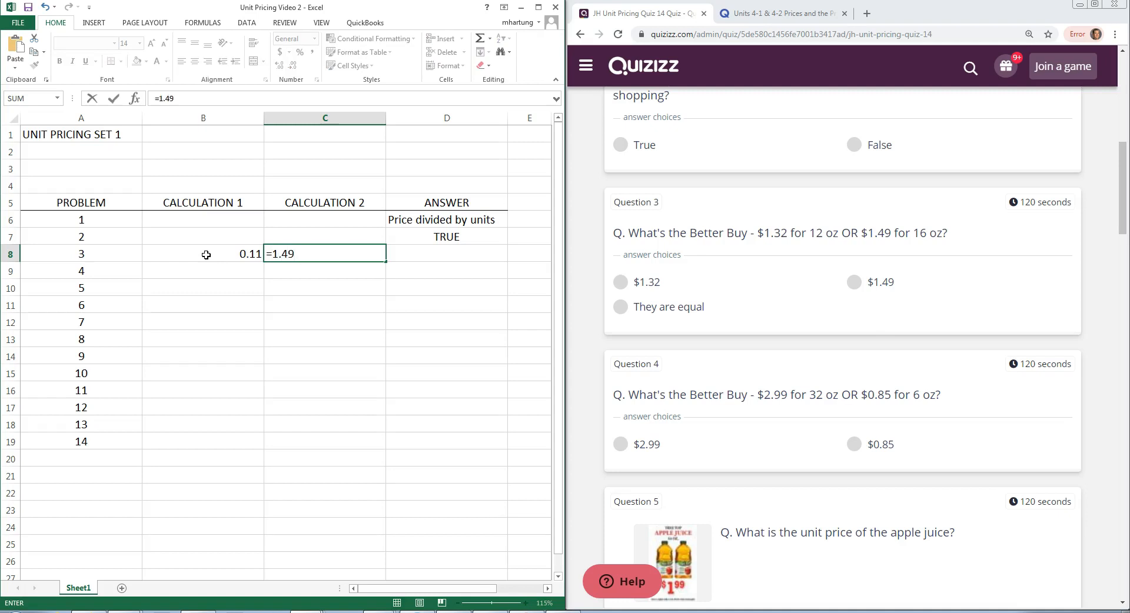
pyautogui.write('/')
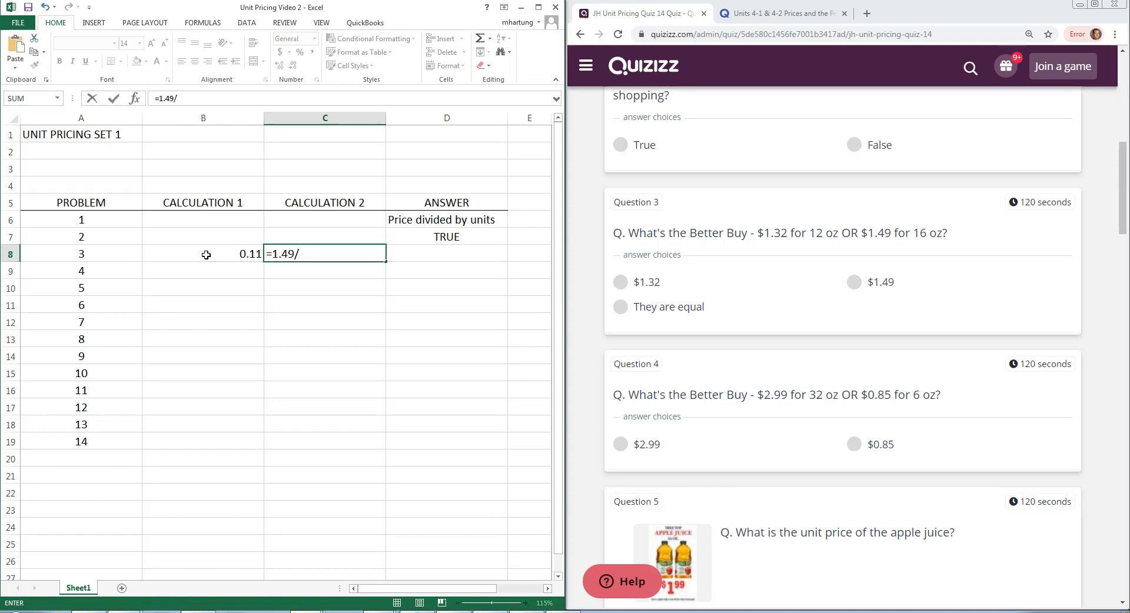
pyautogui.write('16')
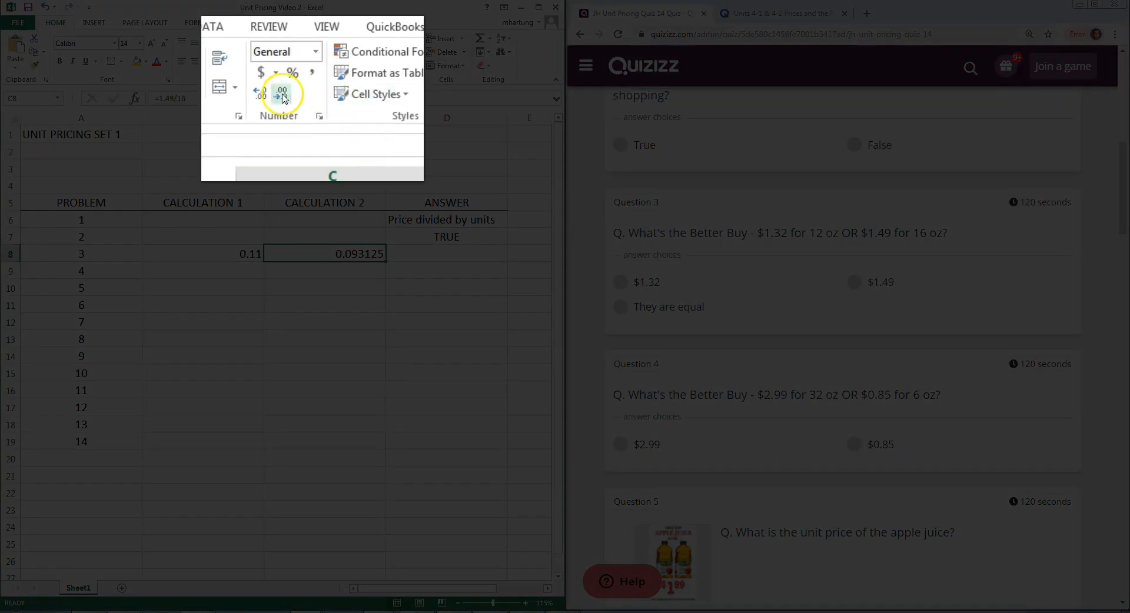
pyautogui.moveTo(280, 98)
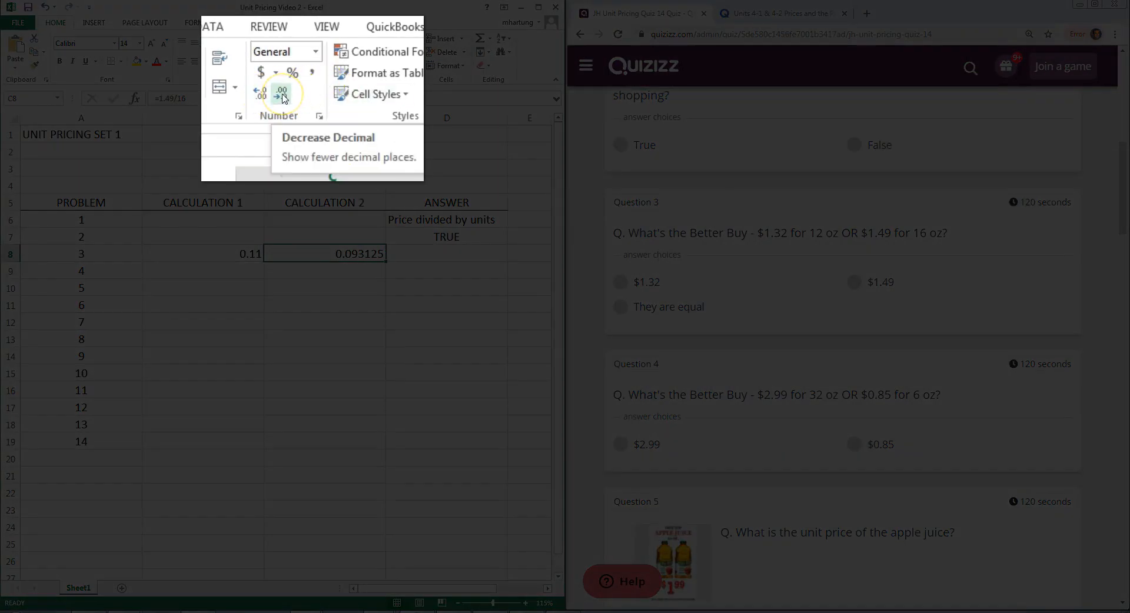
pyautogui.click(280, 94)
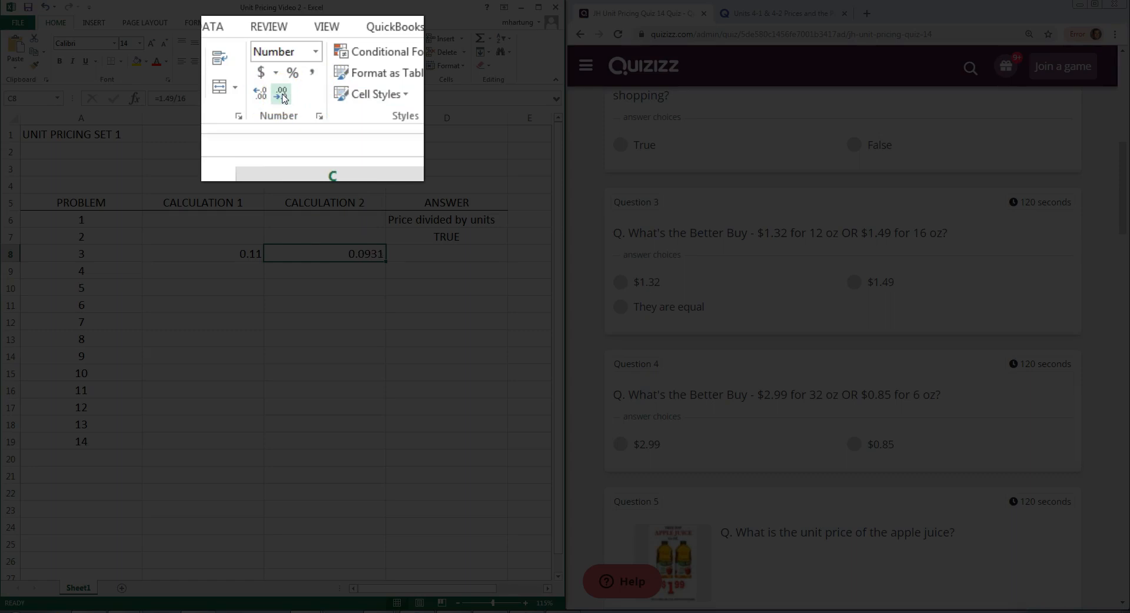
pyautogui.click(282, 92)
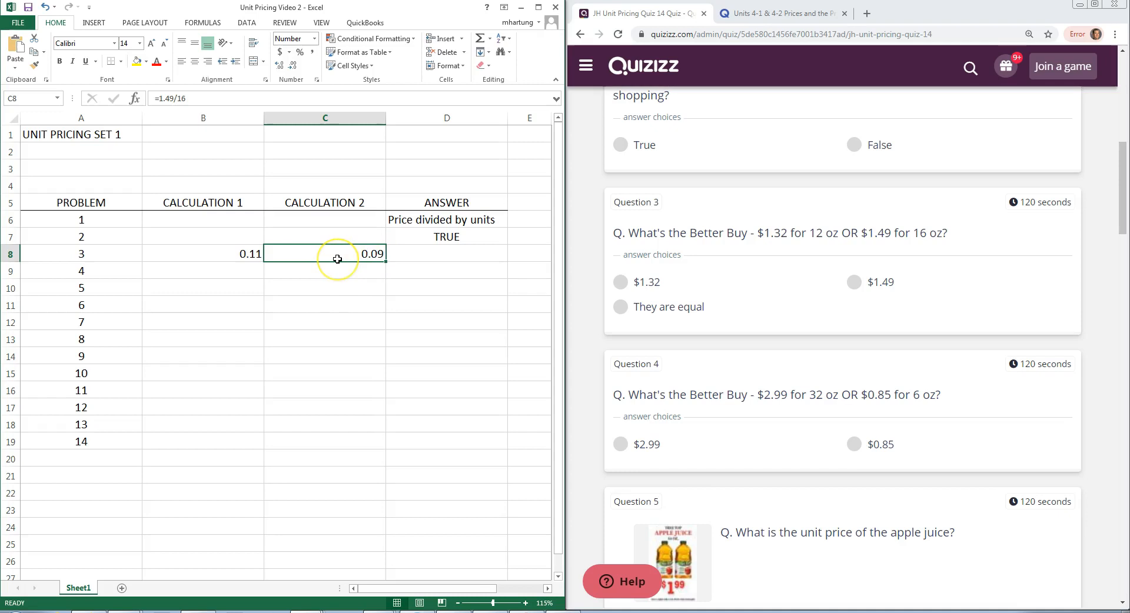
pyautogui.moveTo(348, 250)
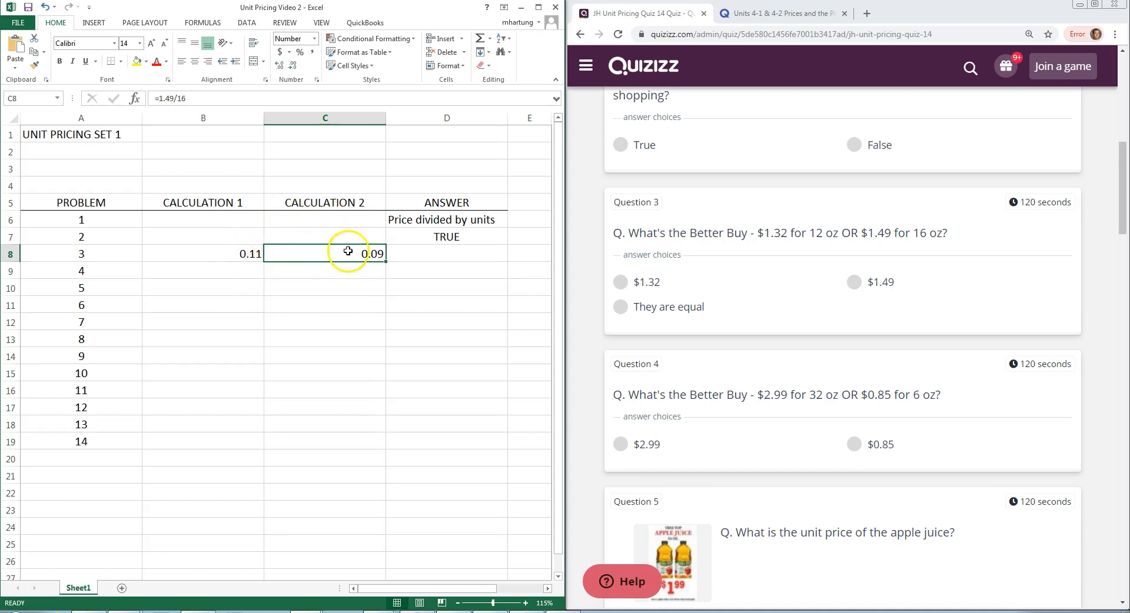
pyautogui.moveTo(336, 256)
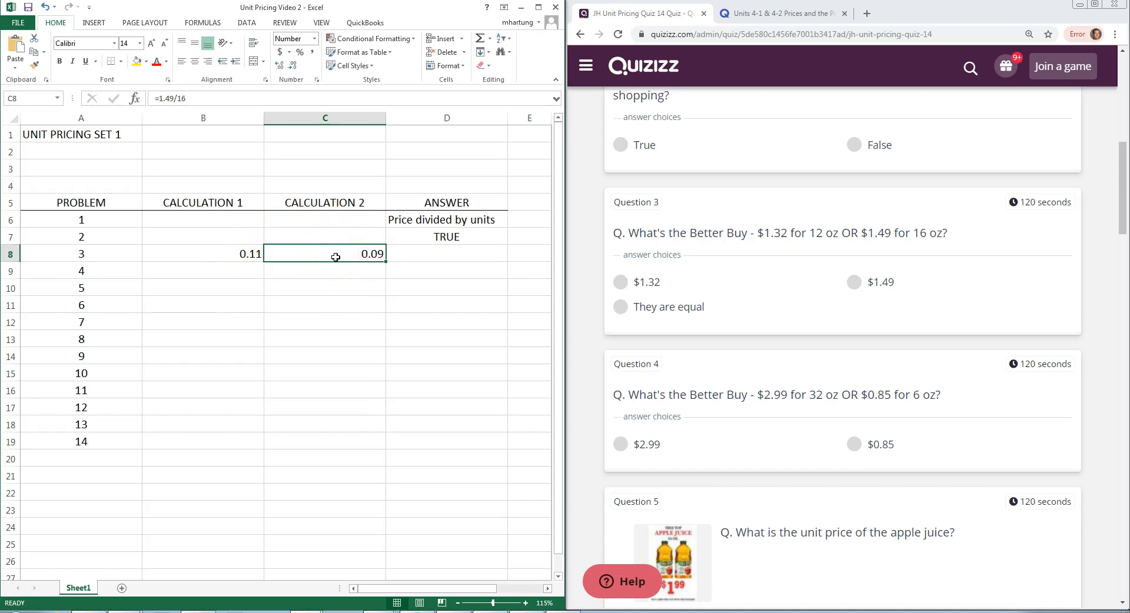
# Enter 1.49 in D8 as problem 3's answer, then move to B9.
pyautogui.click(446, 253)
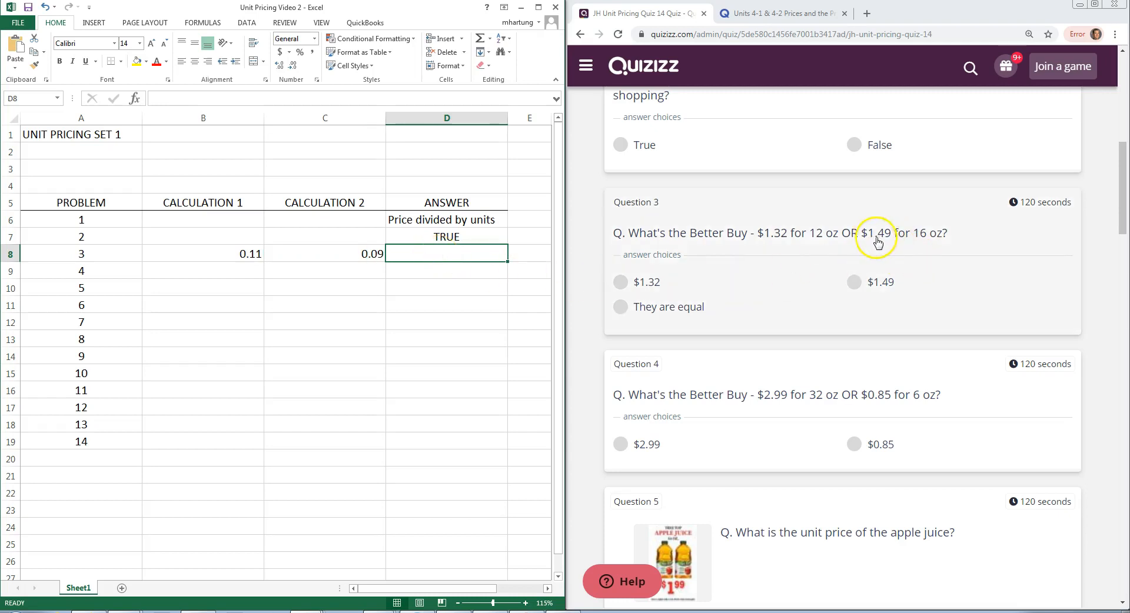
pyautogui.moveTo(862, 242)
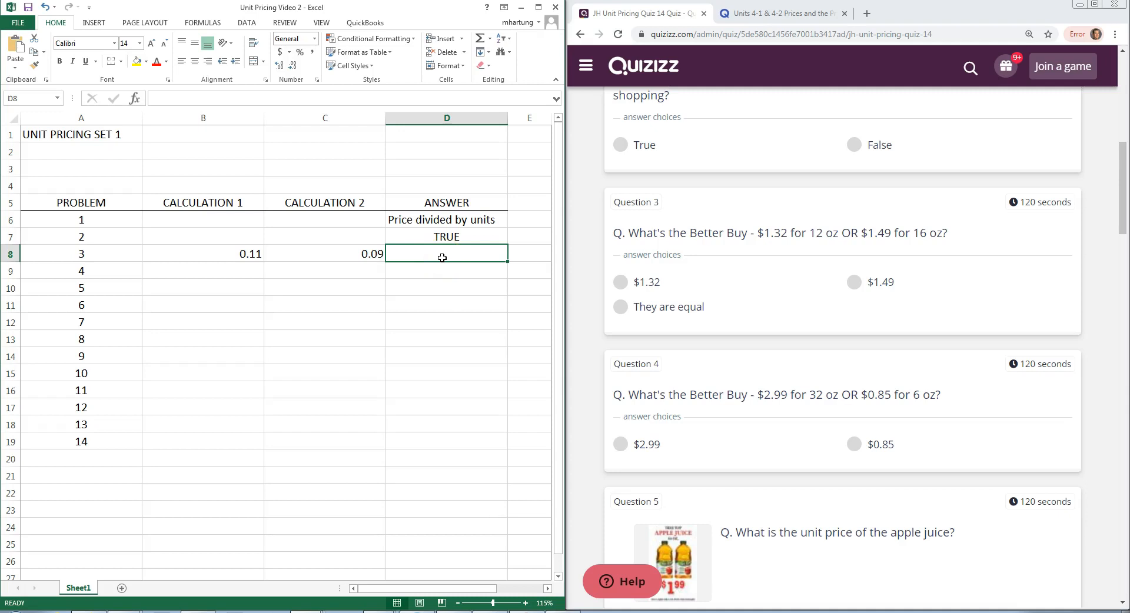
pyautogui.write('1.49')
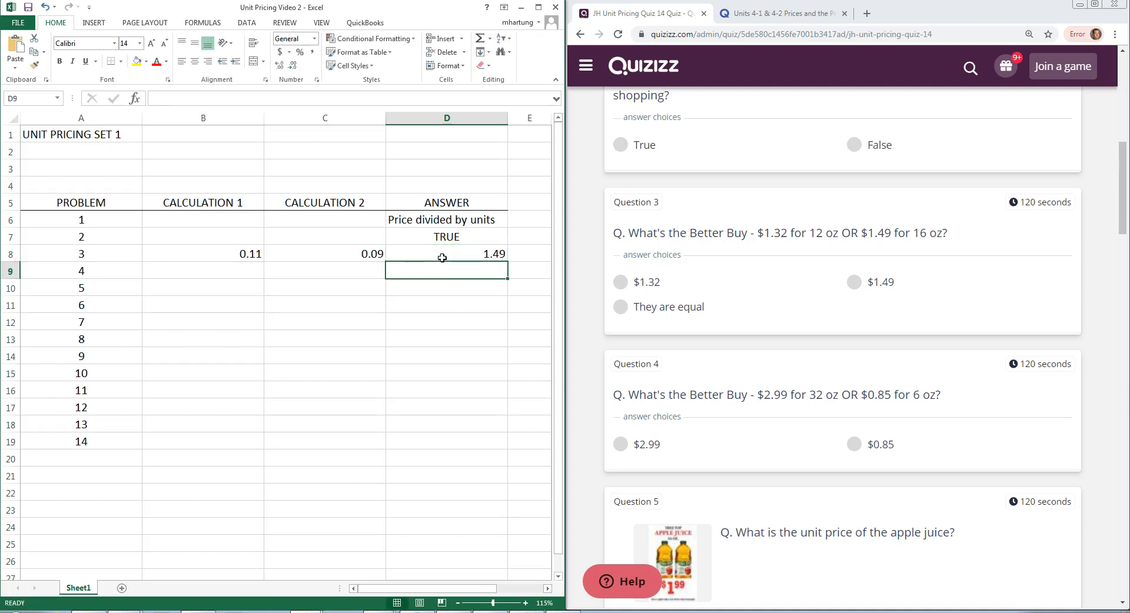
pyautogui.click(325, 270)
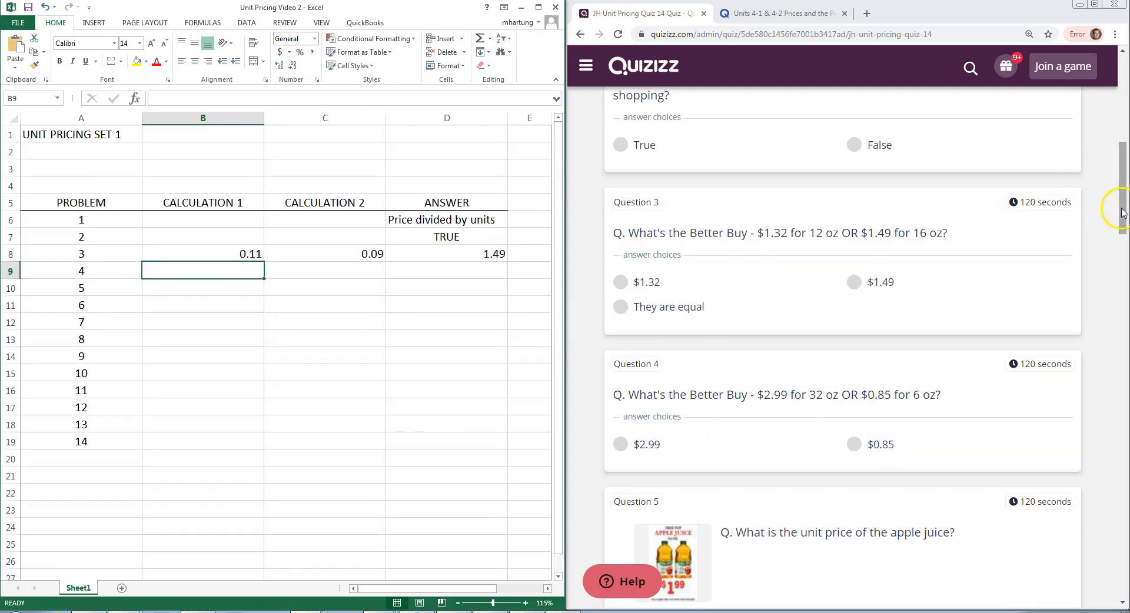
# Scroll the quiz to Question 4: $2.99 for 32 oz versus $0.85 for 6 oz.
pyautogui.scroll(-3)
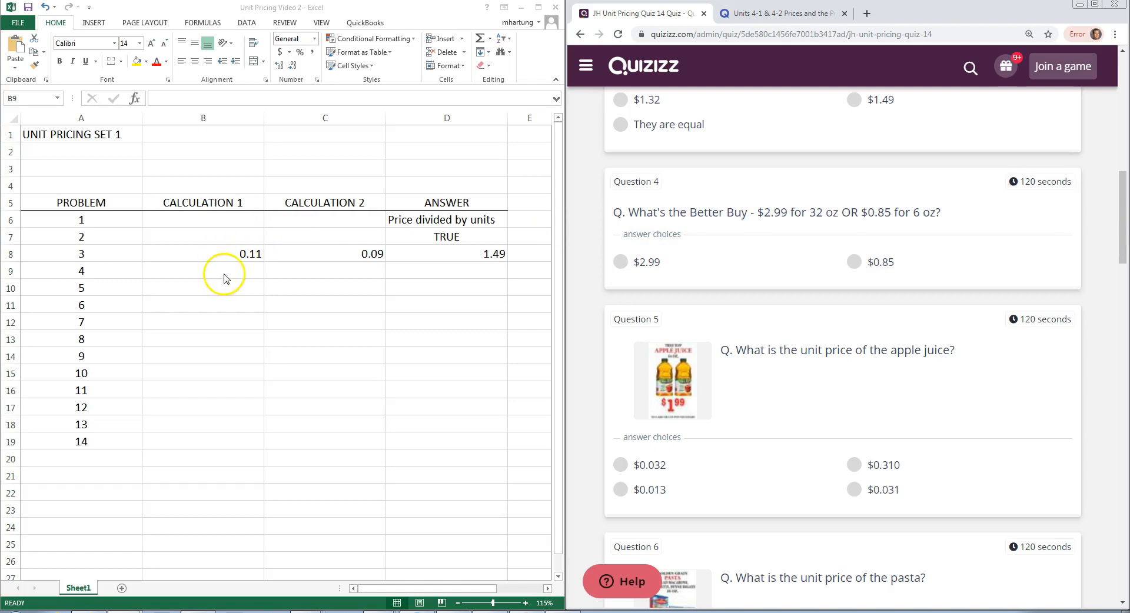
pyautogui.click(202, 270)
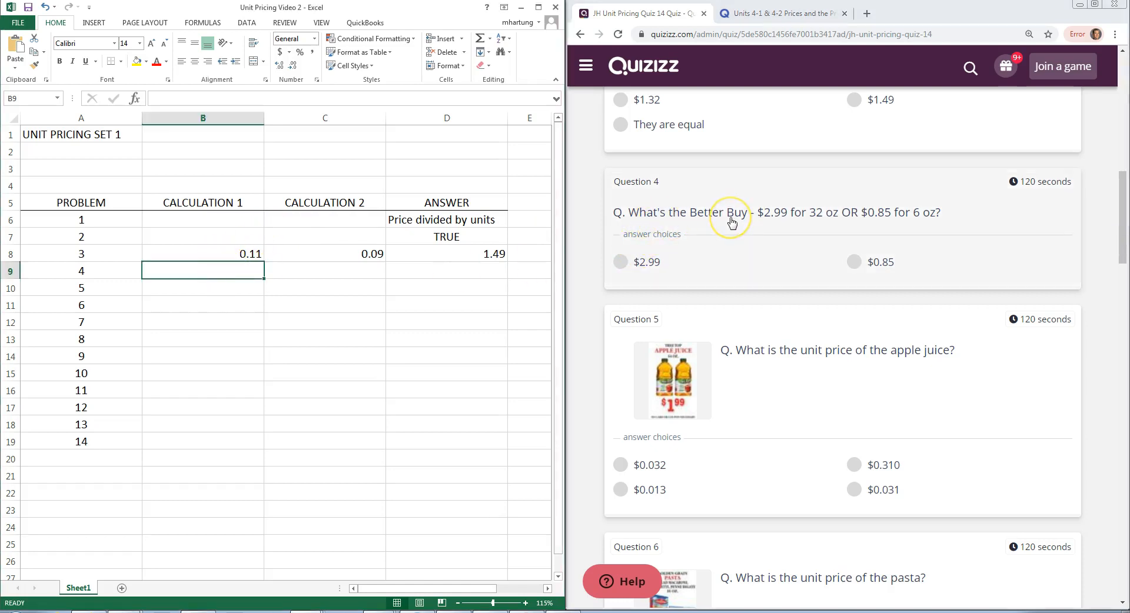
pyautogui.moveTo(791, 220)
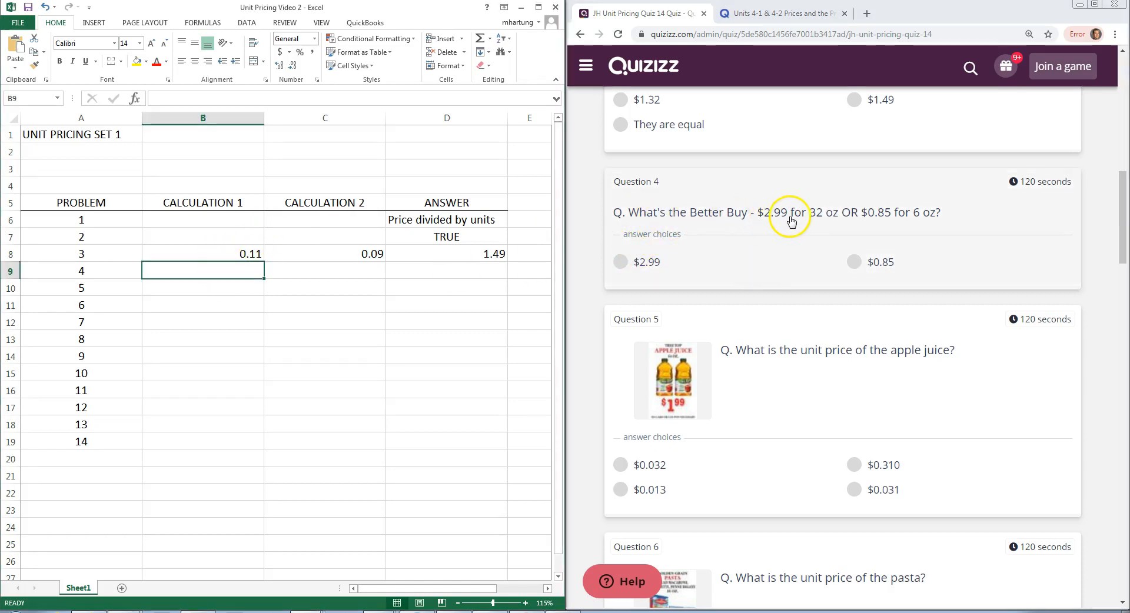
pyautogui.moveTo(862, 227)
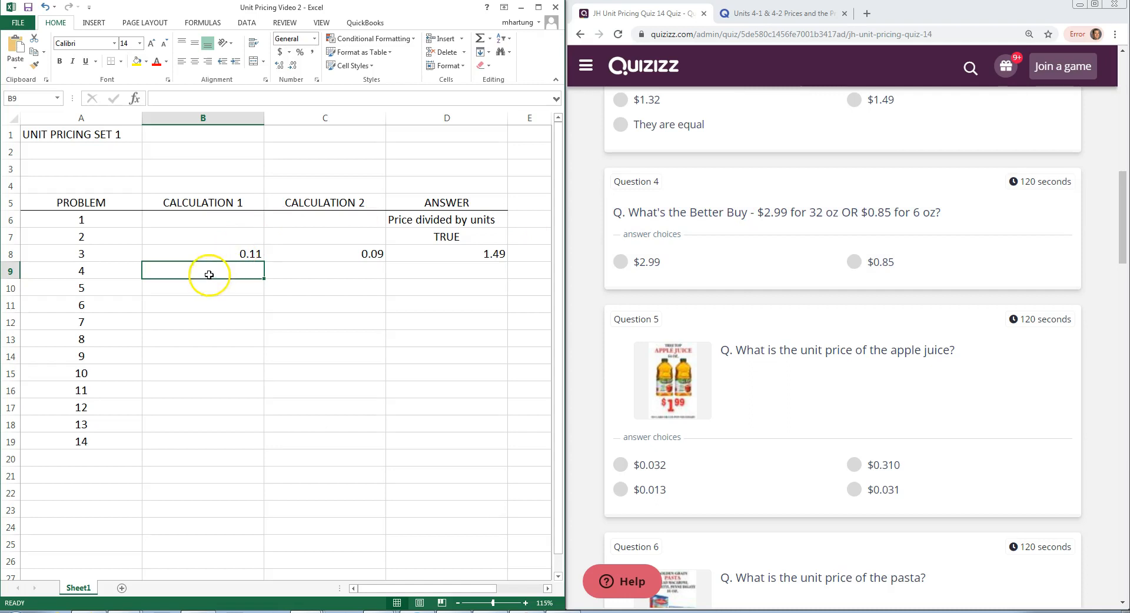
# Enter =2.99/32 in B9 and =0.85/6 in C9.
pyautogui.write('=')
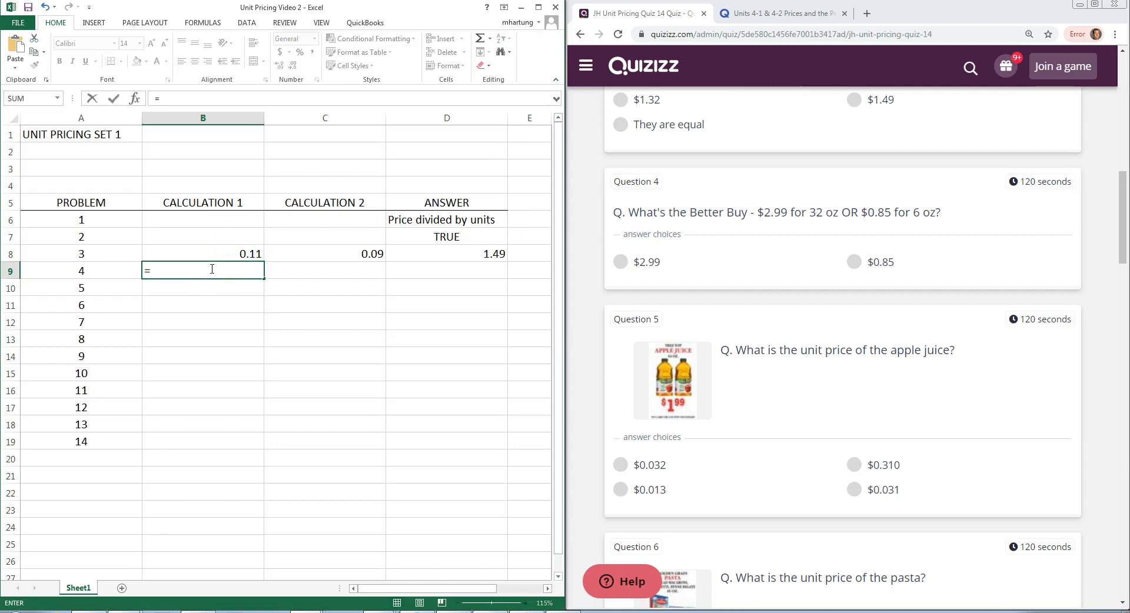
pyautogui.write('2.')
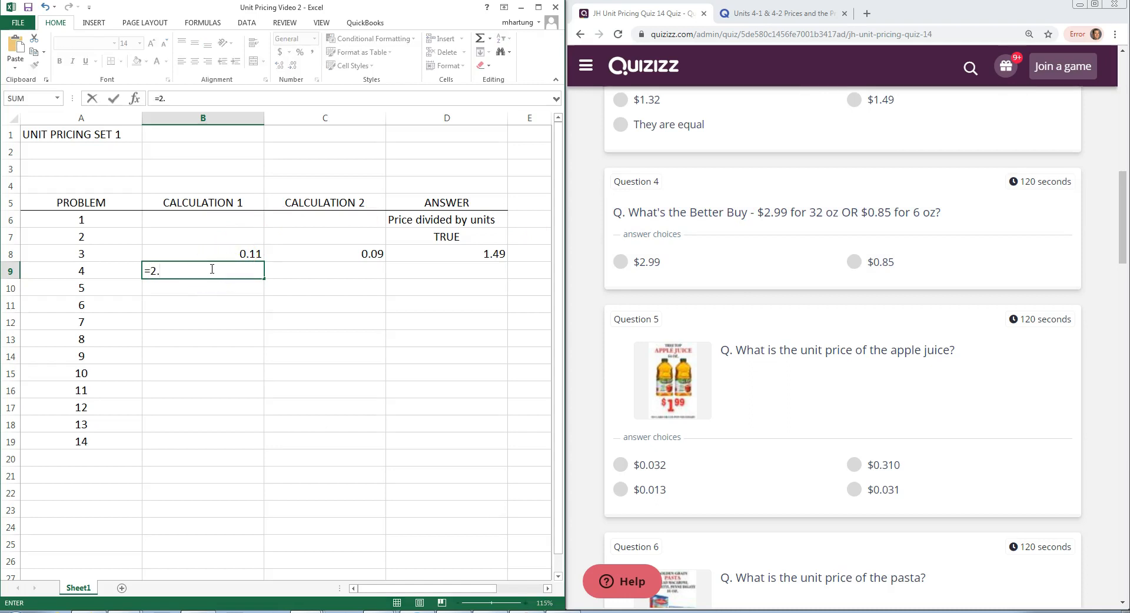
pyautogui.write('99/')
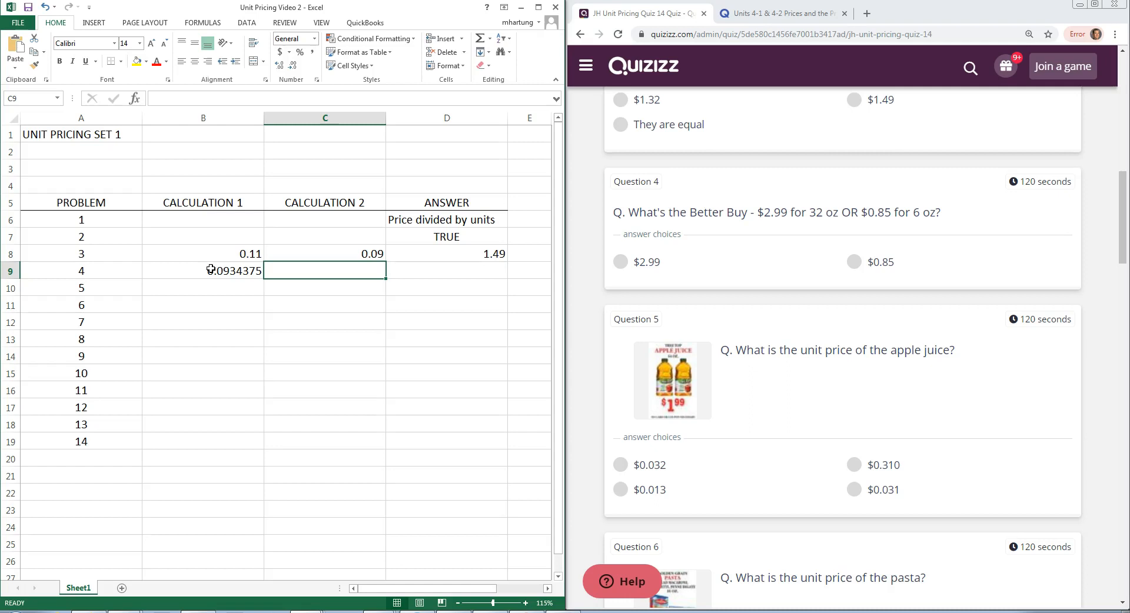
pyautogui.write('=')
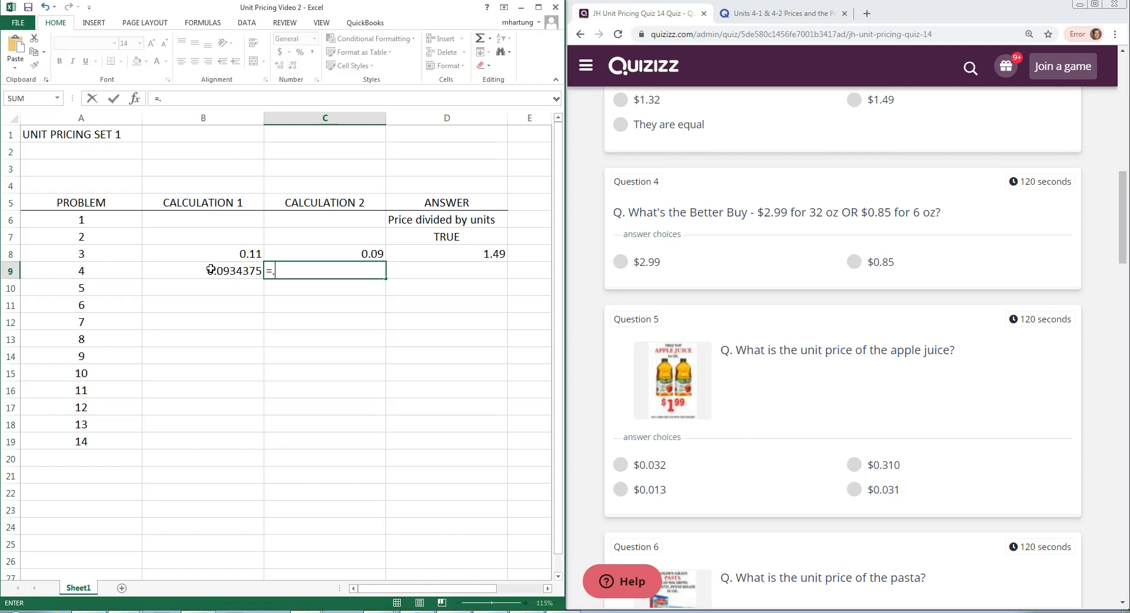
pyautogui.write('.85/6')
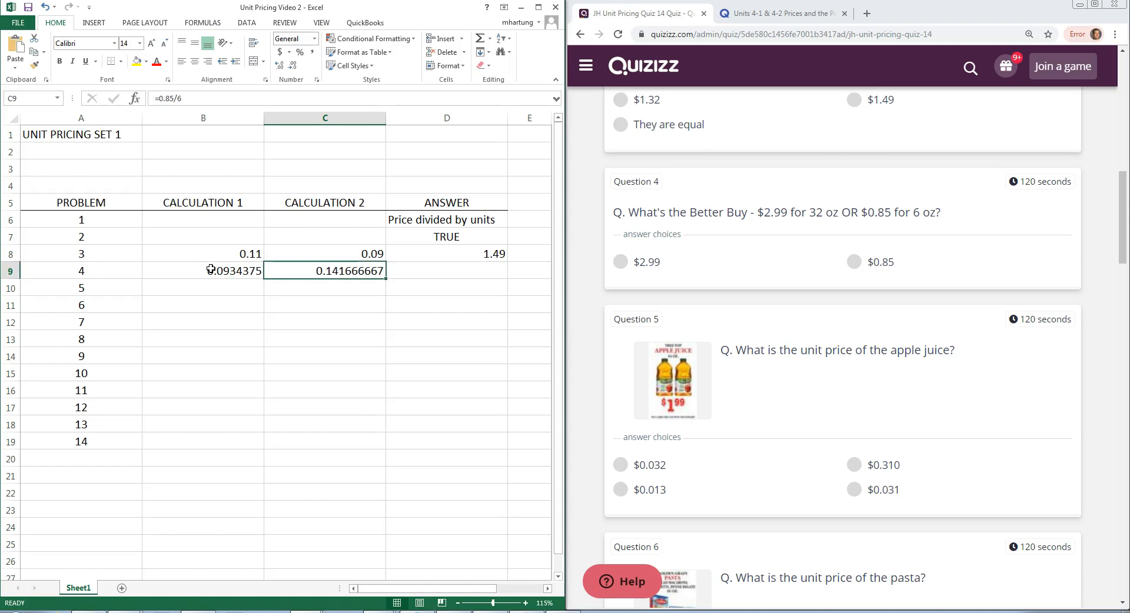
# Apply Accounting ($) format to calculations B9:C9 and B8:C8.
pyautogui.moveTo(230, 270); pyautogui.dragTo(325, 270)
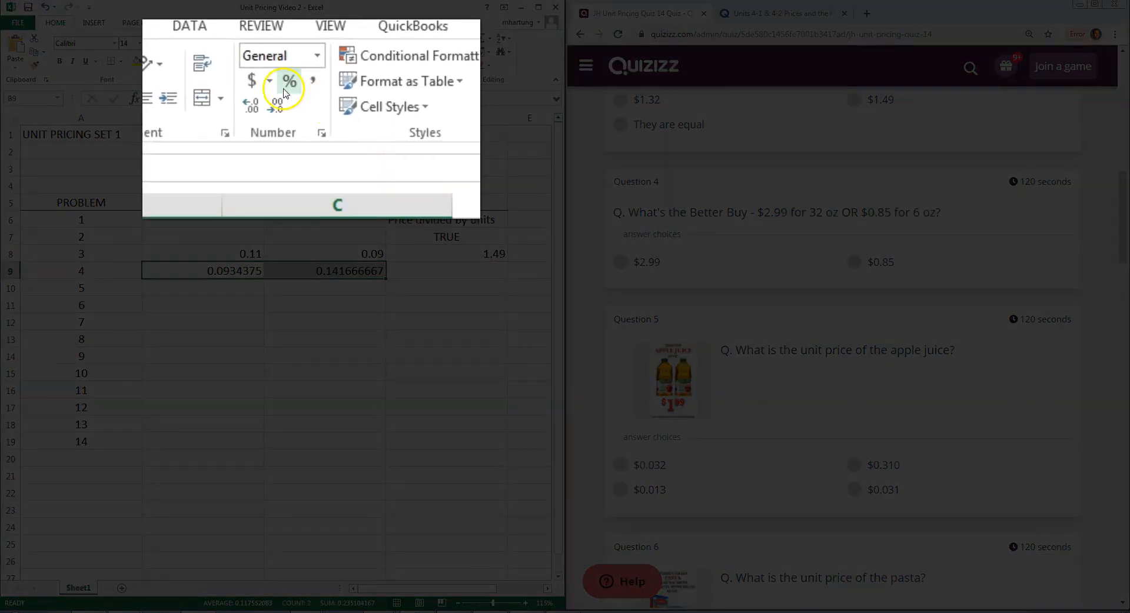
pyautogui.moveTo(276, 109)
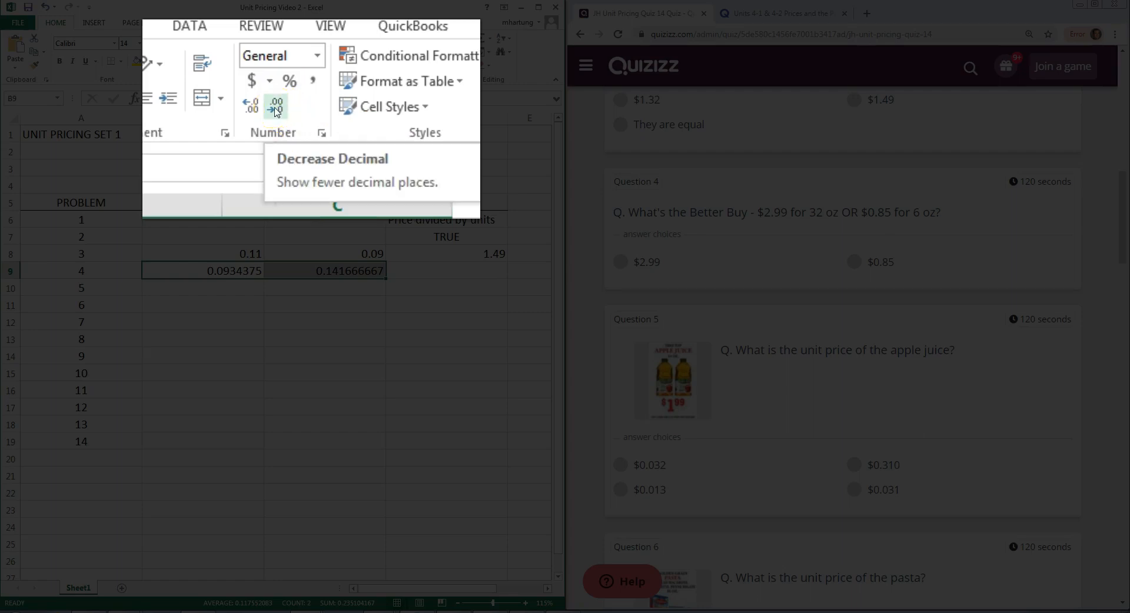
pyautogui.click(251, 81)
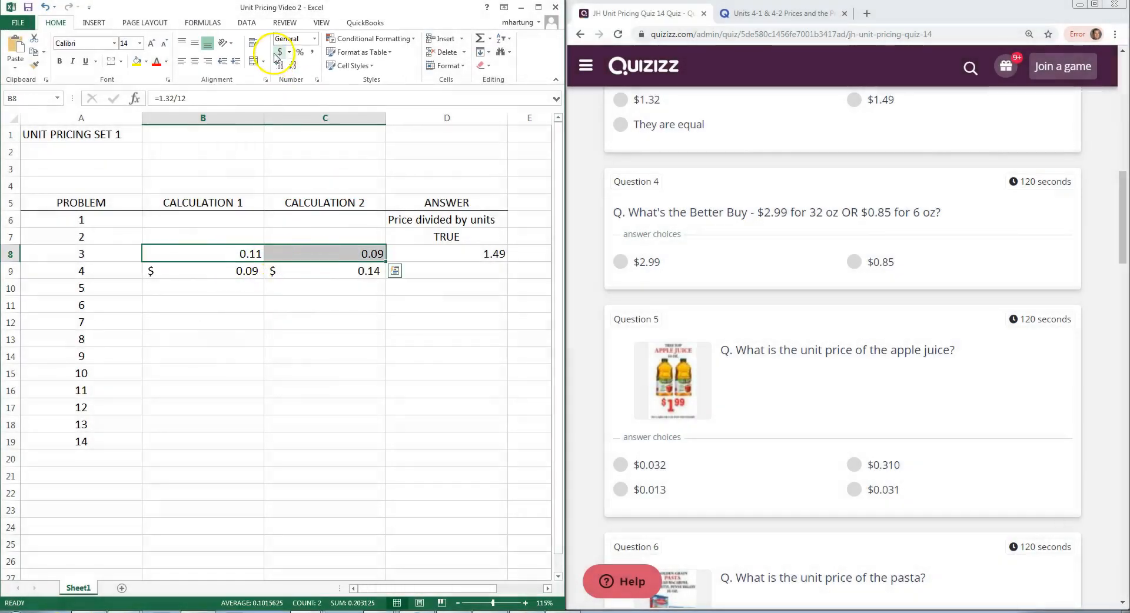
pyautogui.click(239, 306)
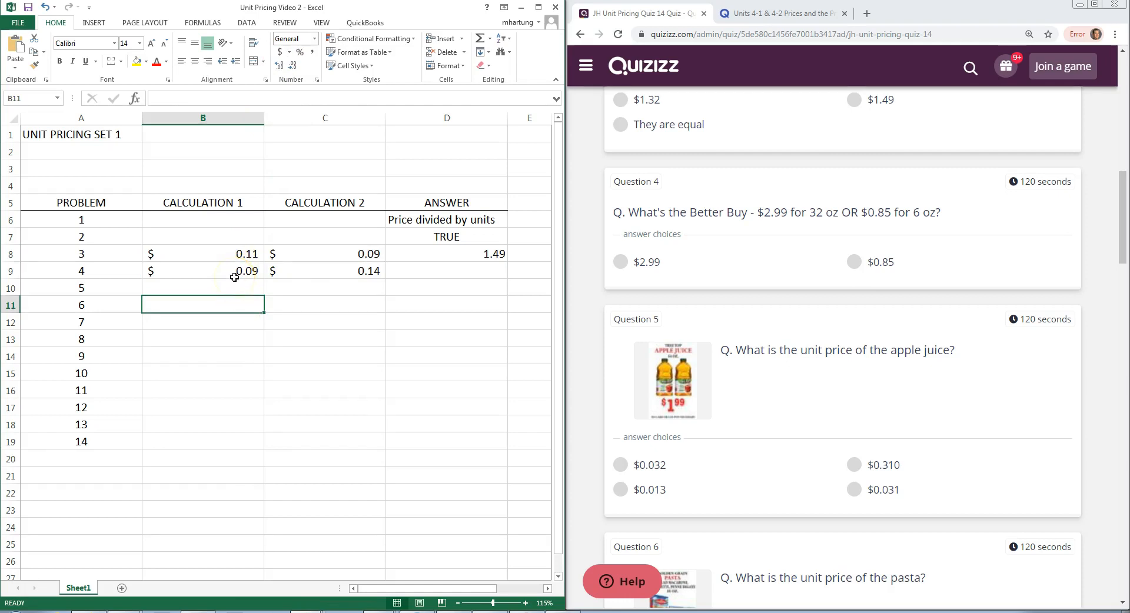
pyautogui.click(203, 271)
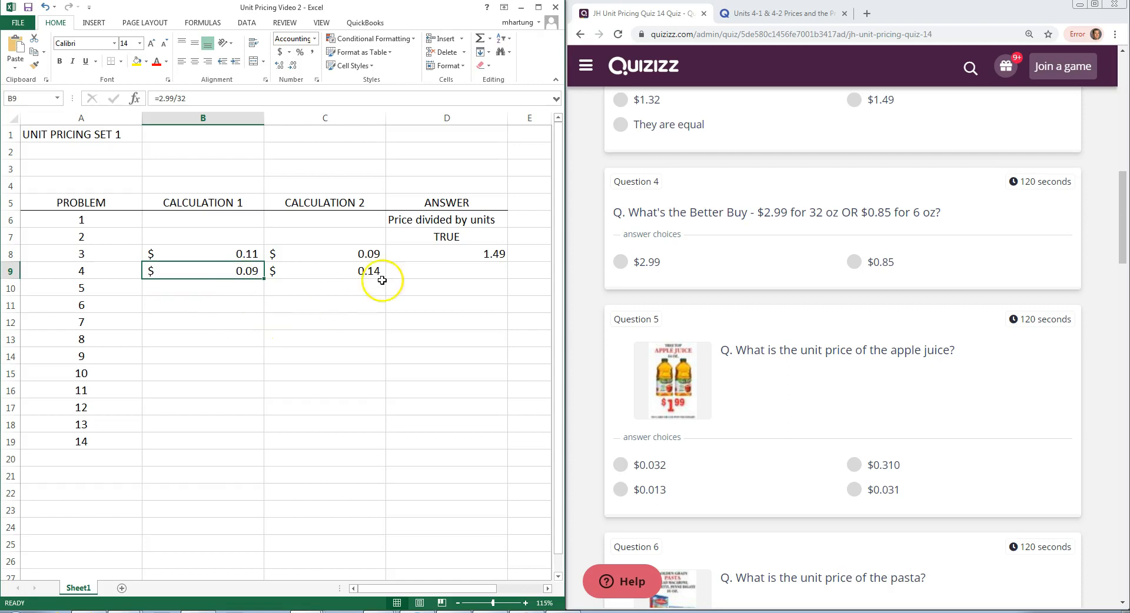
pyautogui.click(324, 270)
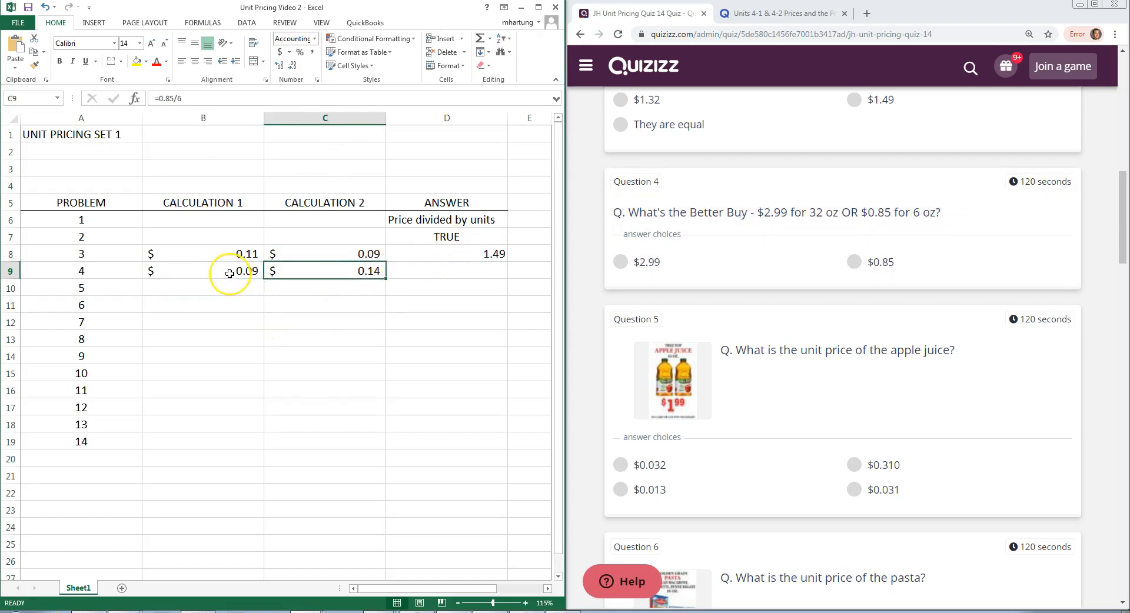
pyautogui.click(215, 271)
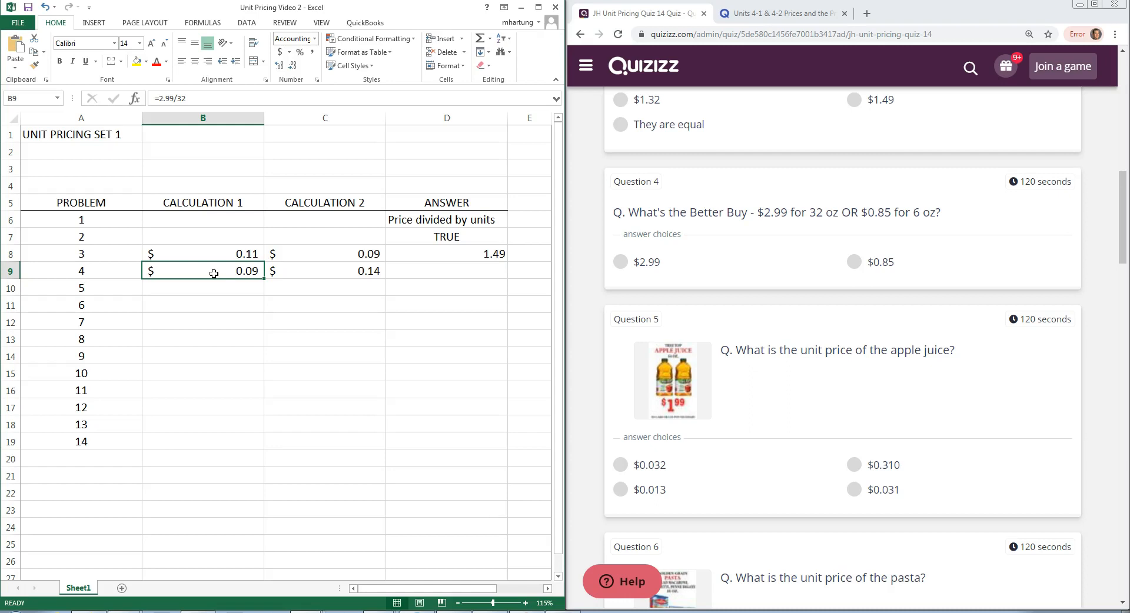
pyautogui.click(324, 270)
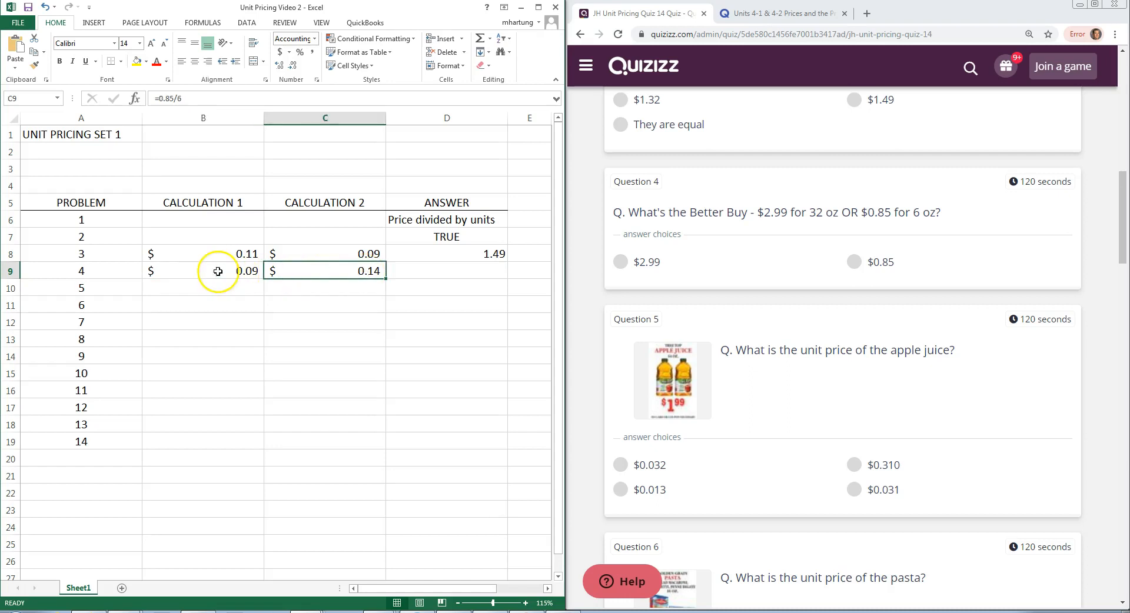
pyautogui.click(203, 271)
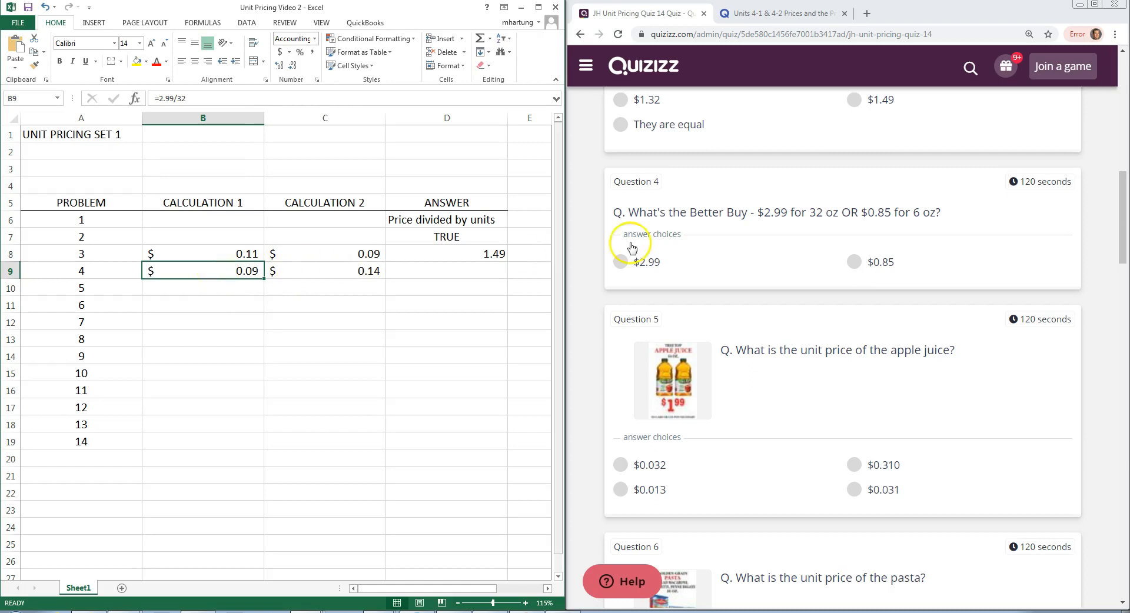
pyautogui.click(453, 272)
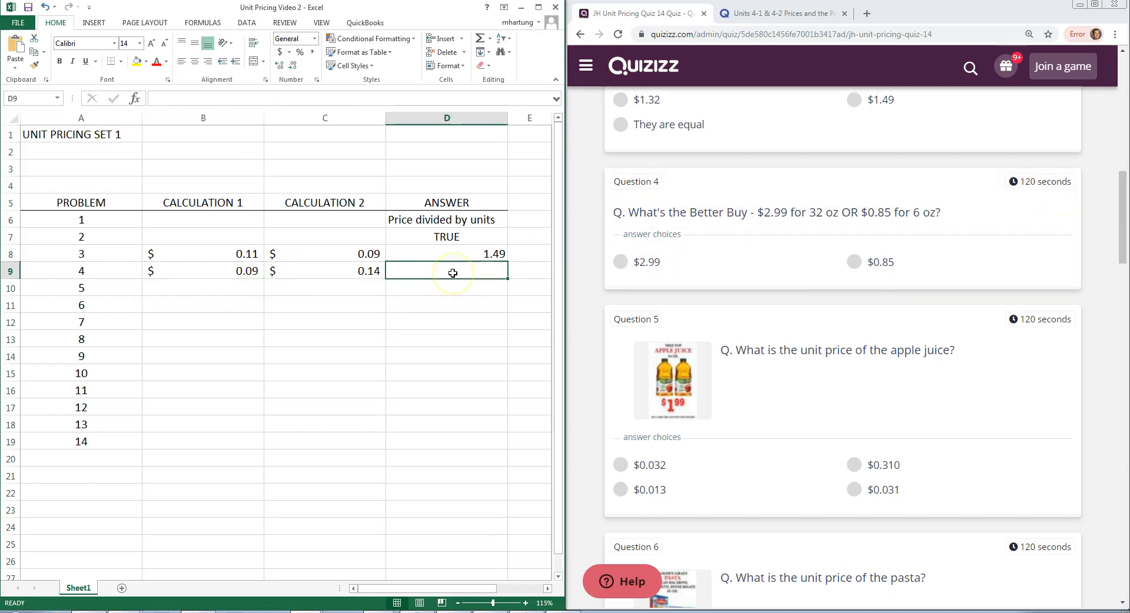
# Enter 2.99 in D9, then select B10:D11 and return to B10.
pyautogui.write('2.99')
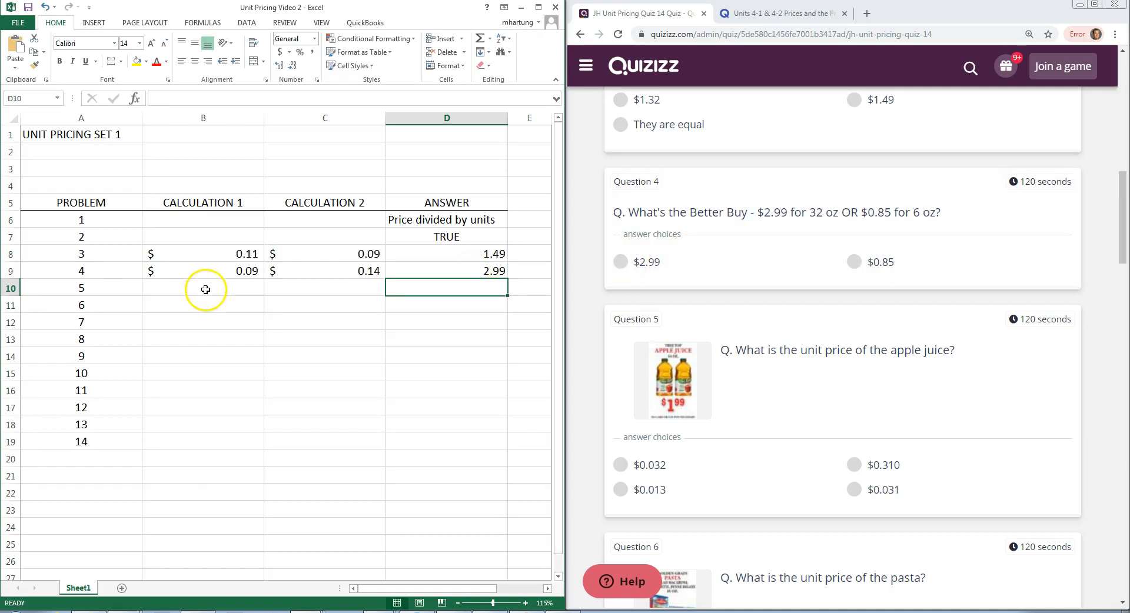
pyautogui.moveTo(205, 289); pyautogui.dragTo(413, 296)
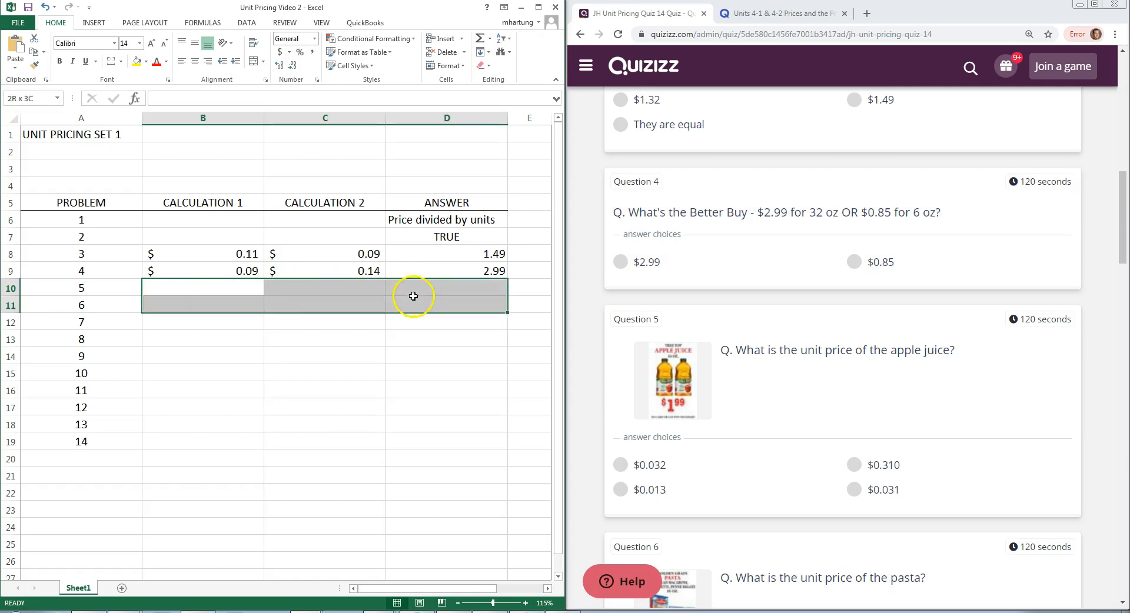
pyautogui.click(202, 287)
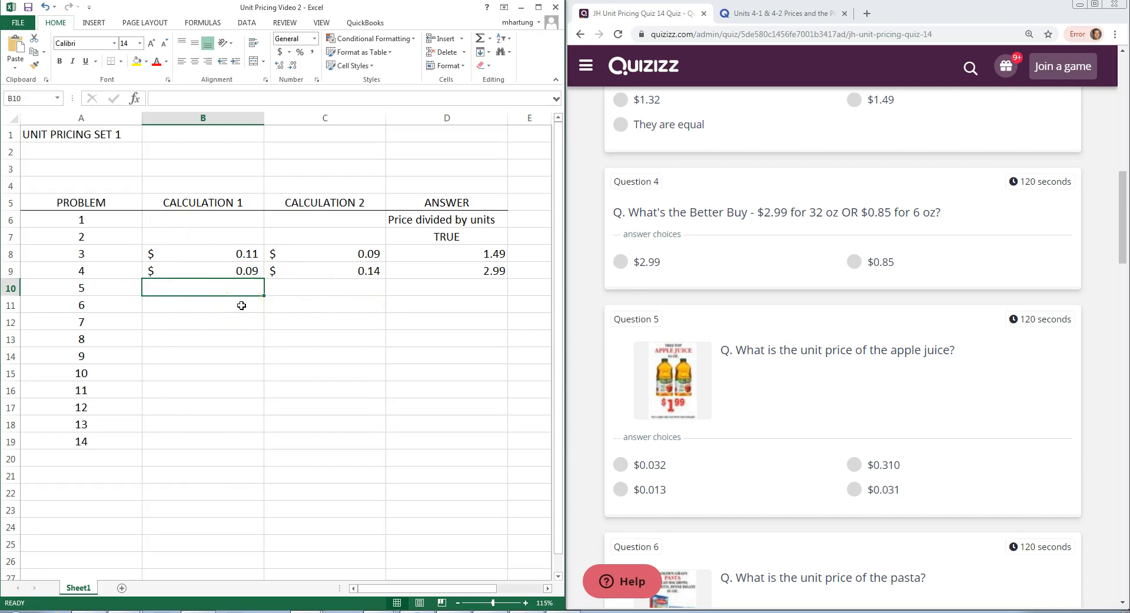
pyautogui.moveTo(383, 303)
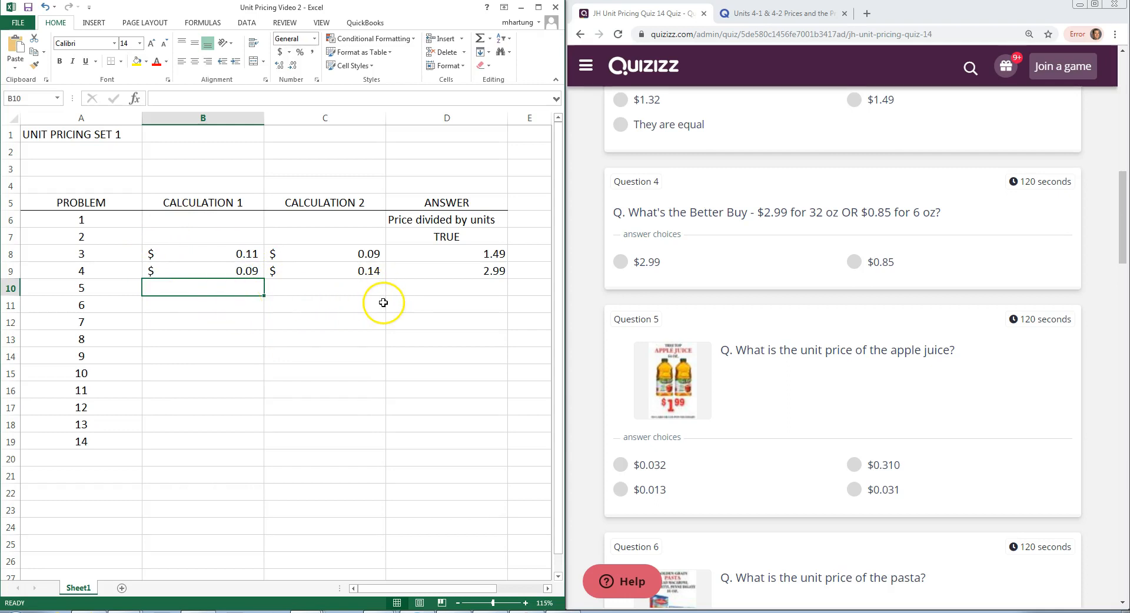
pyautogui.moveTo(832, 397)
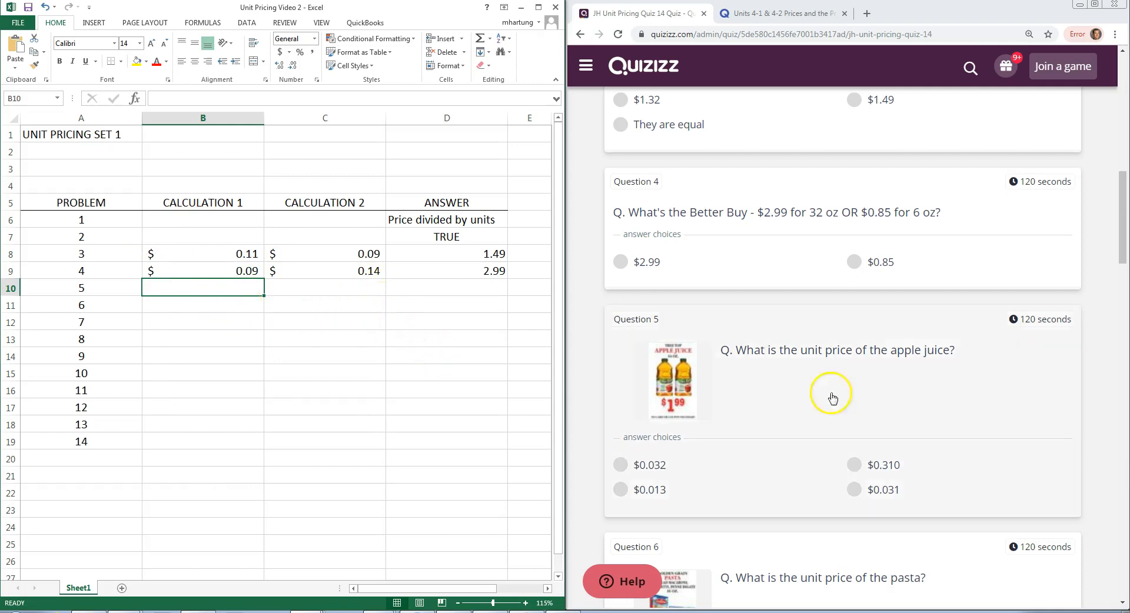
pyautogui.moveTo(907, 373)
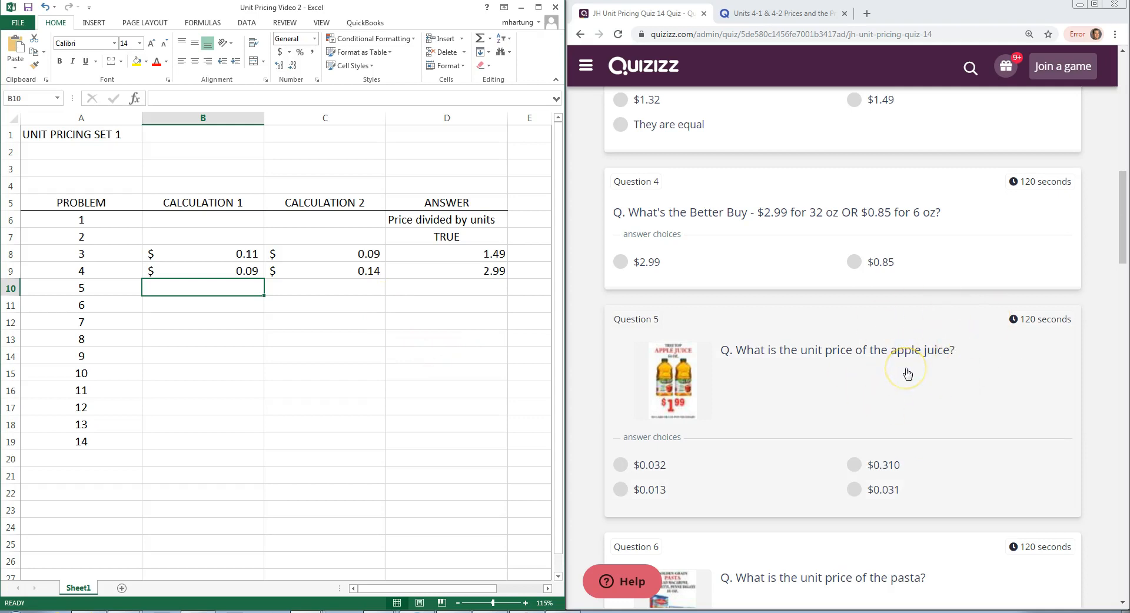